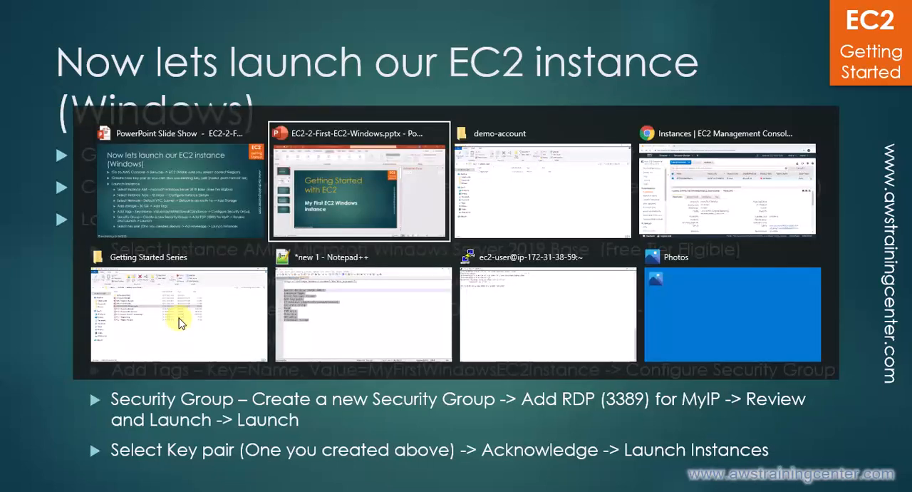
# - Switch from the slideshow to the browser window showing the EC2 Instances page
pyautogui.click(727, 188)
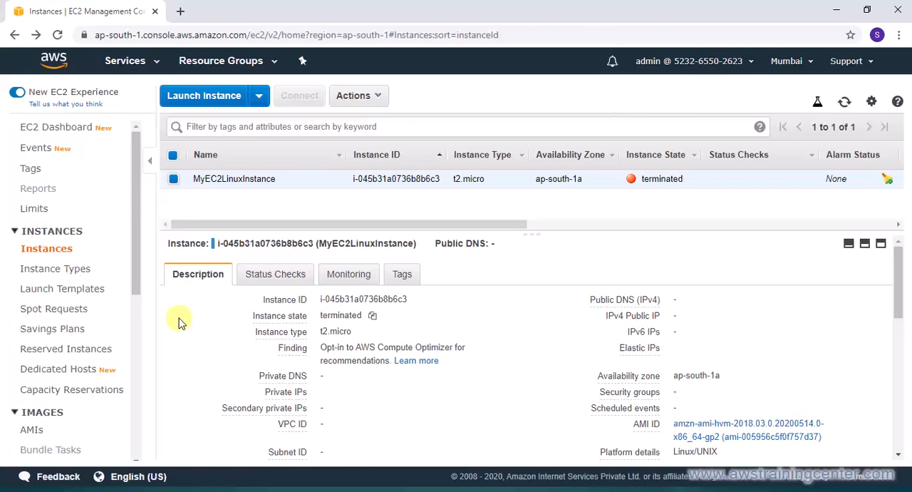
# - Begin a new instance launch and choose the Microsoft Windows Server 2019 Base image
pyautogui.click(202, 94)
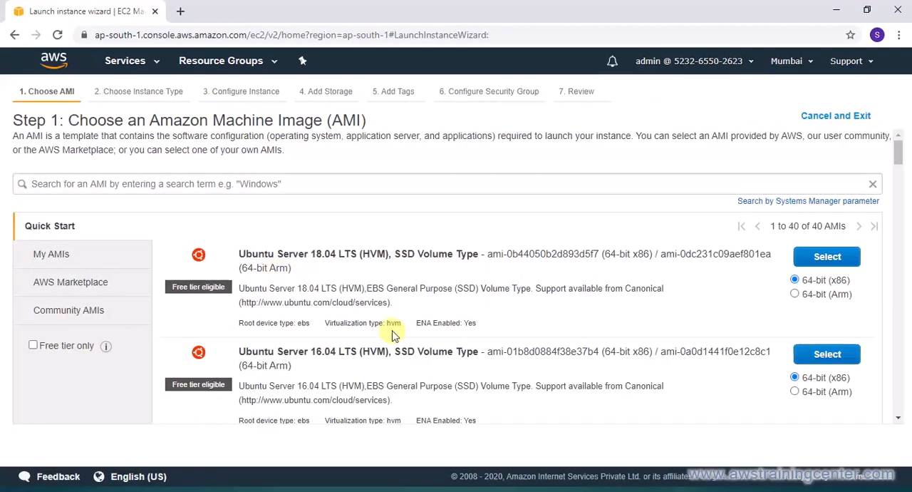
pyautogui.scroll(-3)
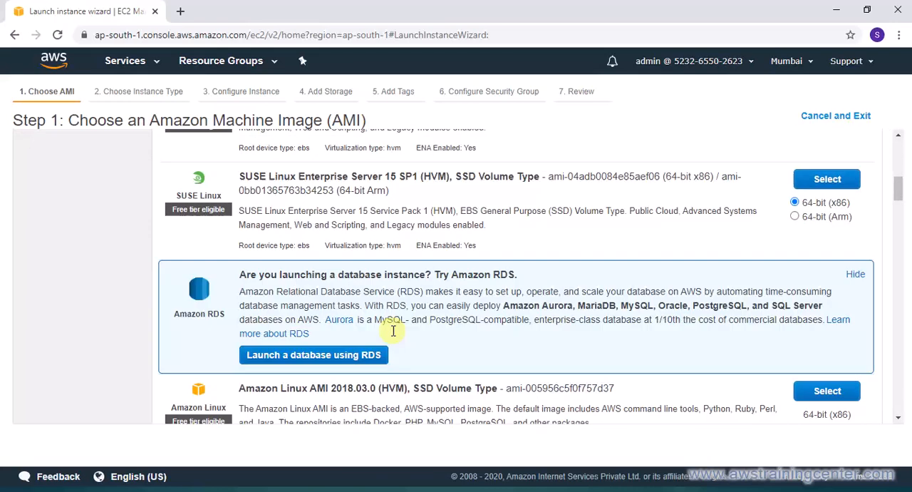
pyautogui.scroll(-3)
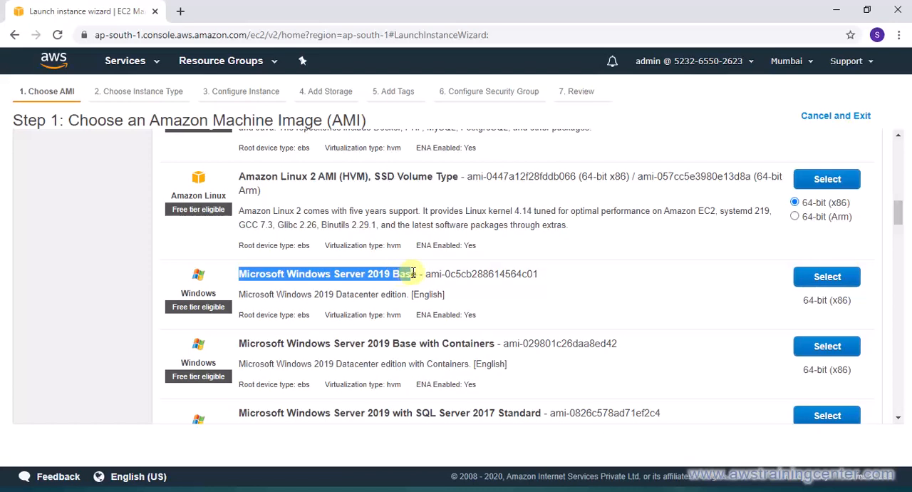
pyautogui.moveTo(827, 276)
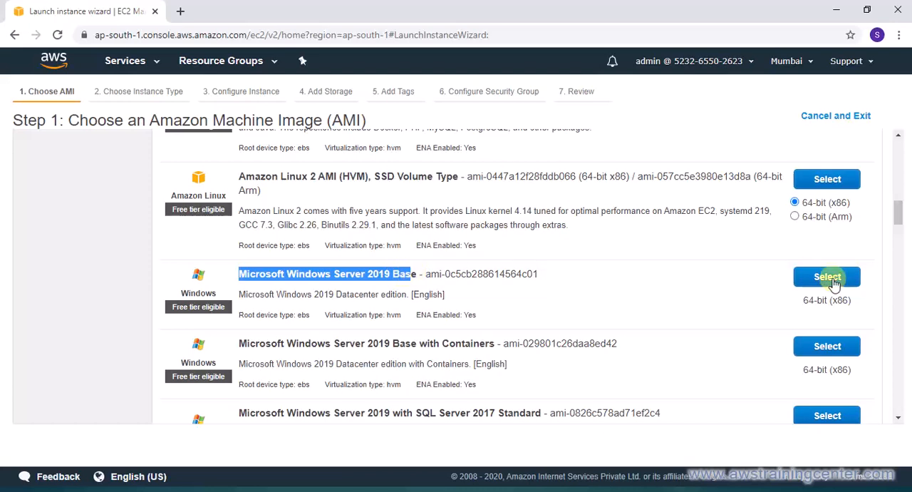
pyautogui.click(827, 276)
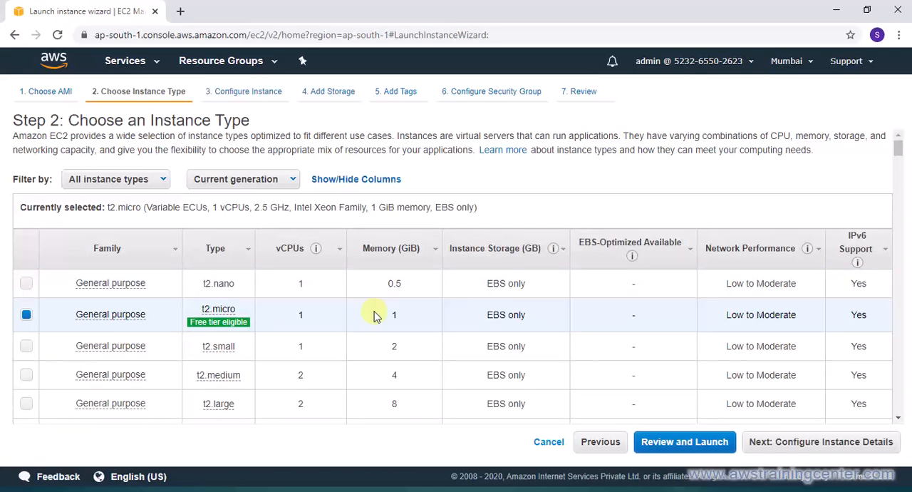
pyautogui.moveTo(681, 327)
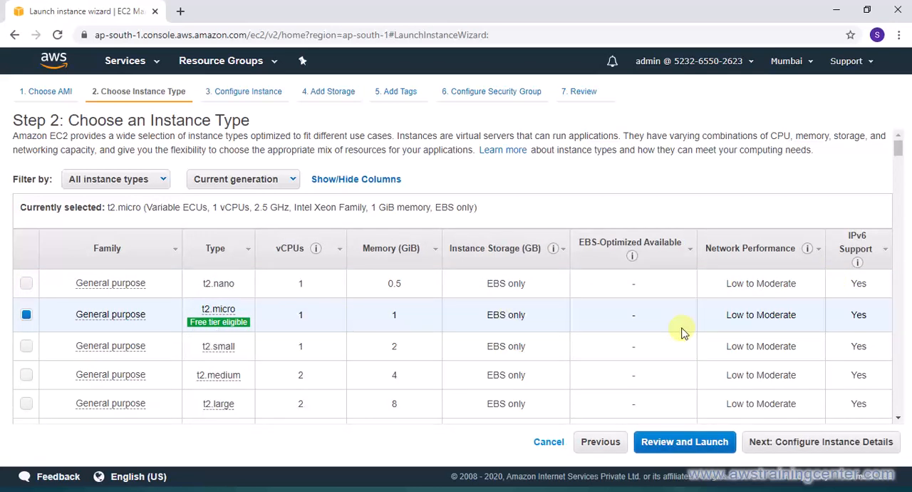
# - Keep t2.micro, default subnet and 30 GiB root volume, advancing to the Add Tags step
pyautogui.click(821, 442)
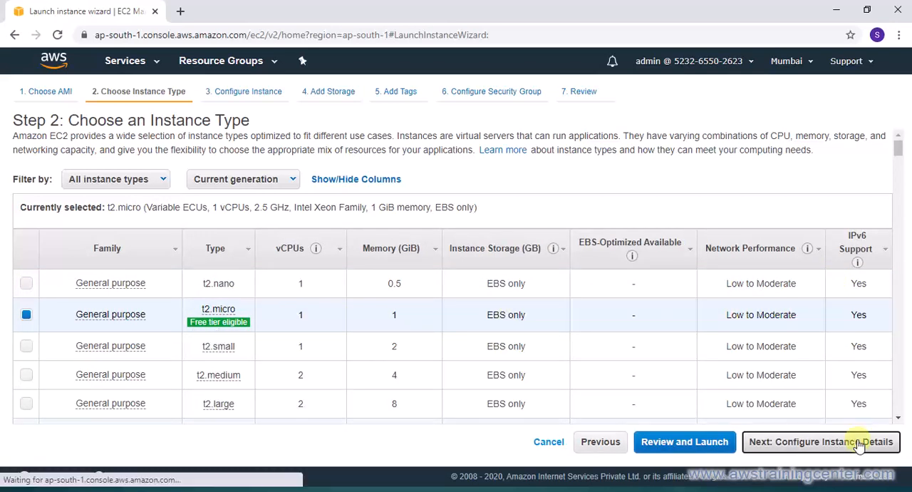
pyautogui.click(820, 442)
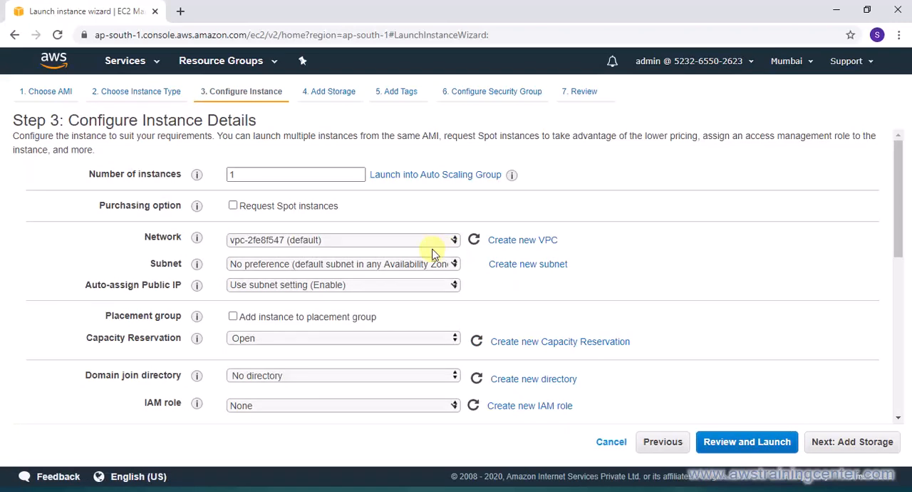
pyautogui.moveTo(406, 265)
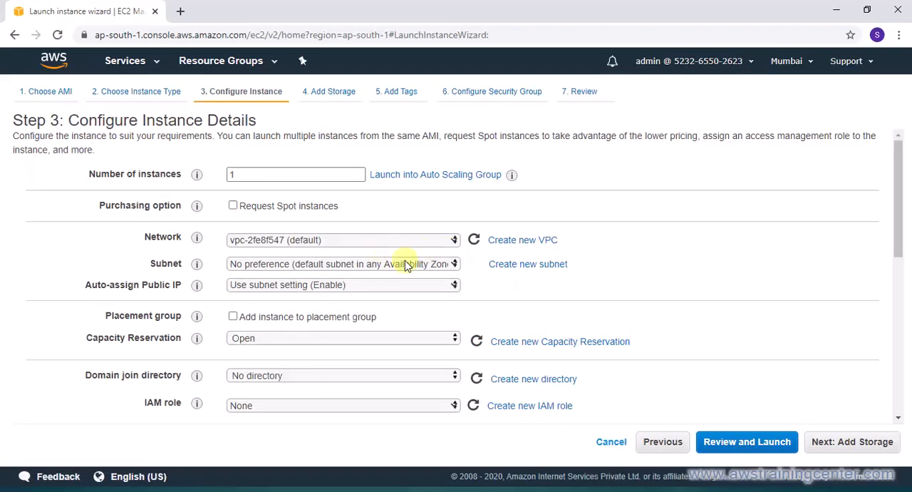
pyautogui.click(342, 264)
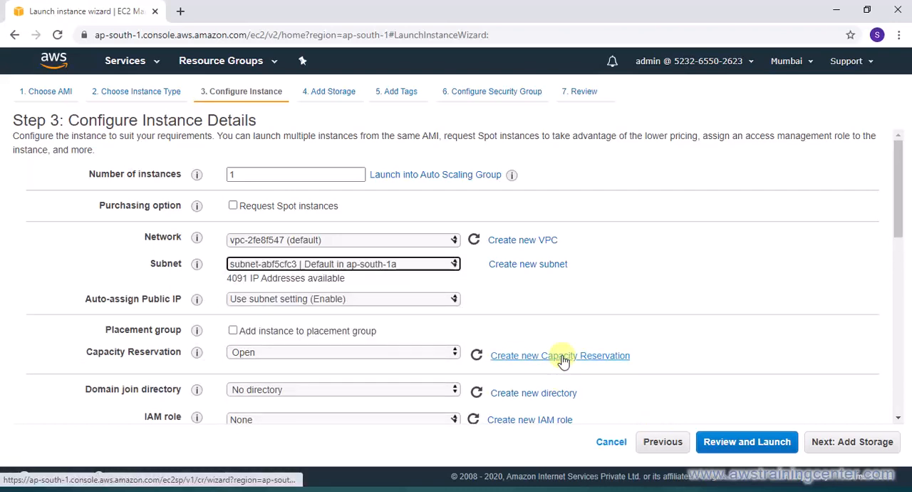
pyautogui.click(342, 264)
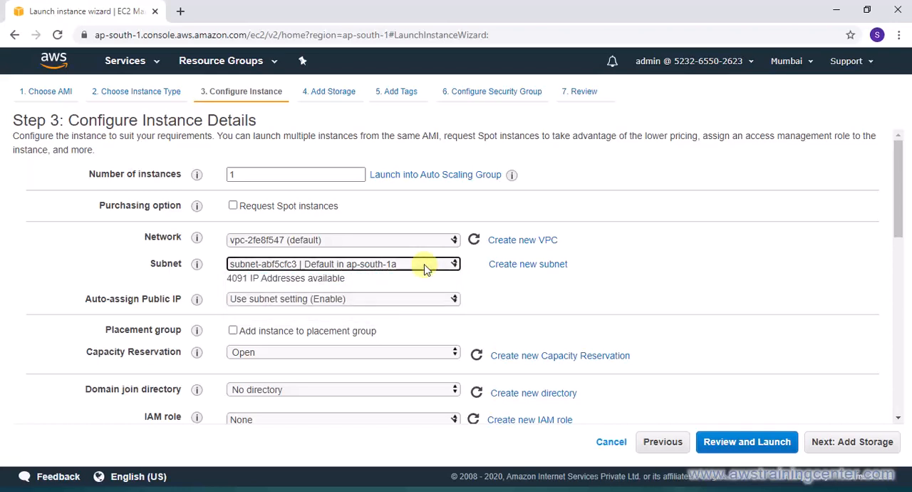
pyautogui.click(852, 442)
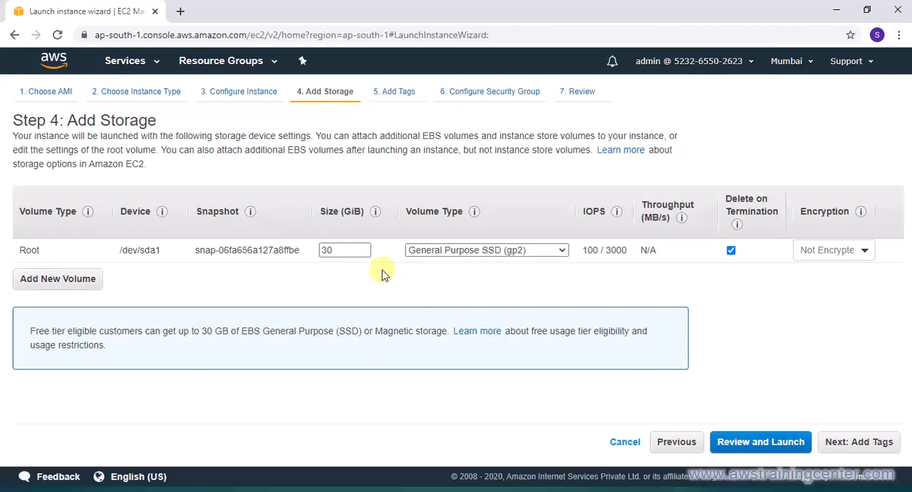
pyautogui.tripleClick(345, 249)
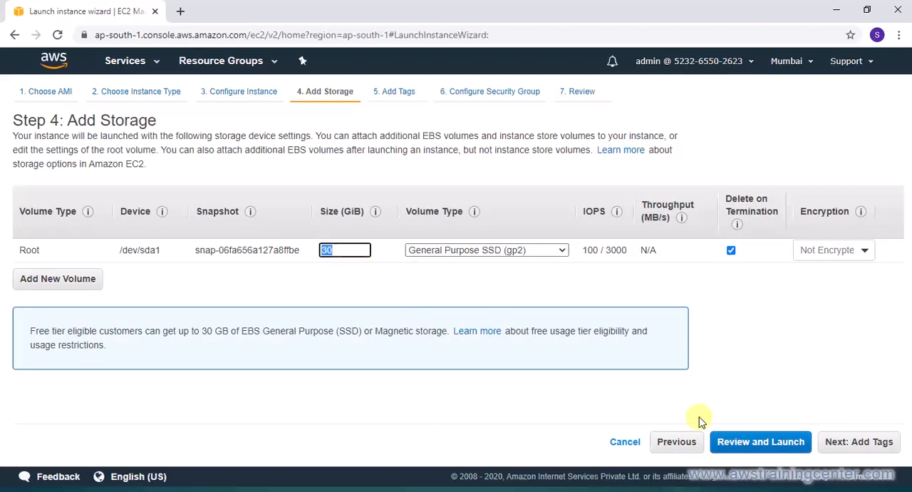
pyautogui.click(858, 442)
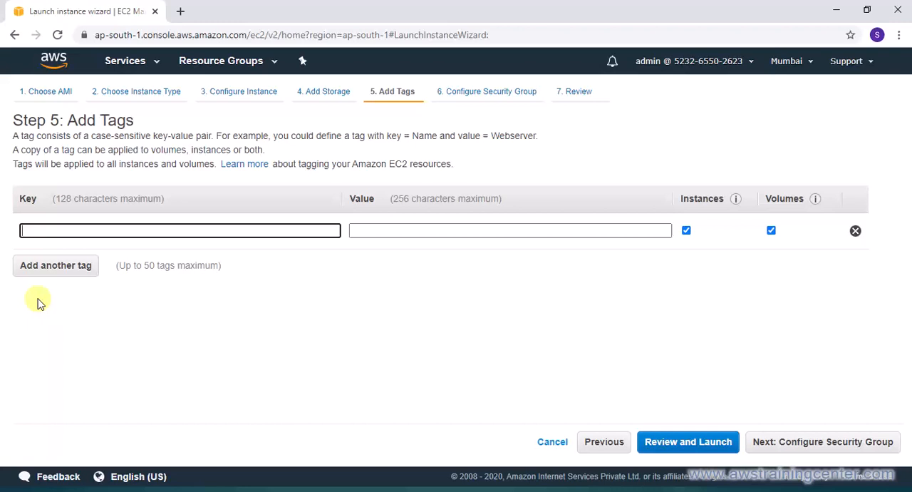
# - Tag the instance Name=MyEC2WindowsInstance and continue to the security group step
pyautogui.write('Name')
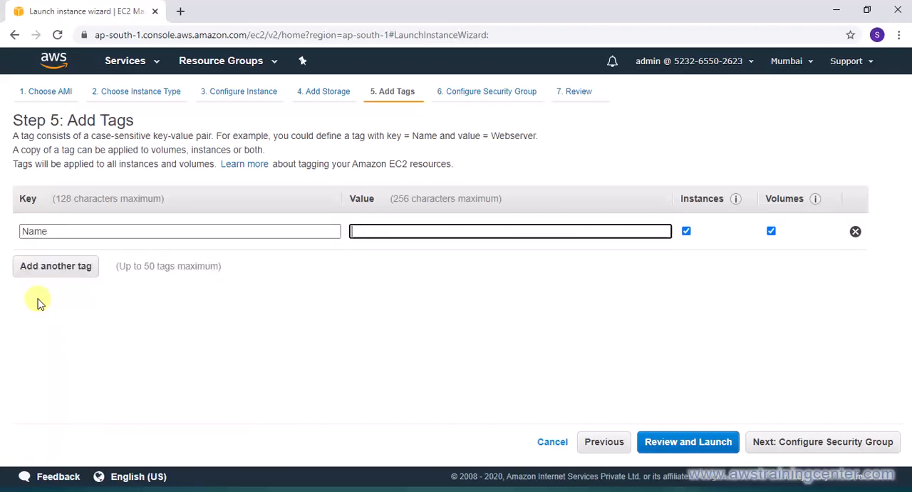
pyautogui.write('My')
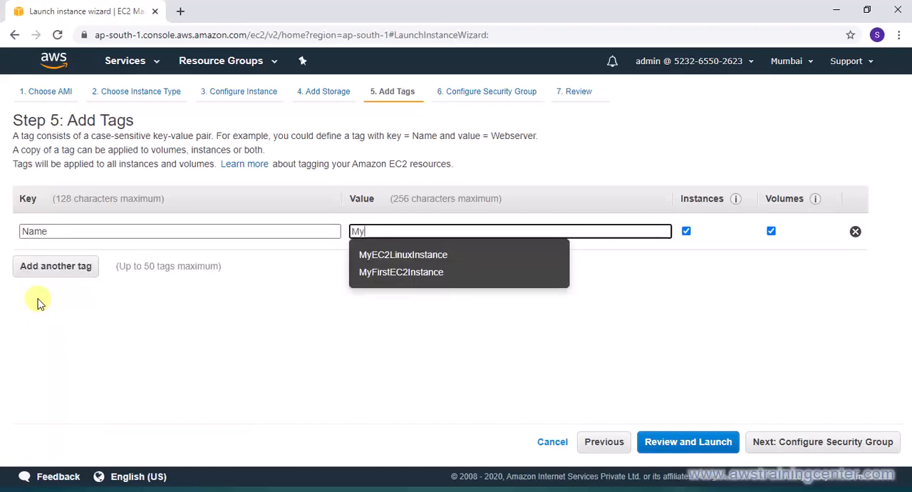
pyautogui.write('EC2W')
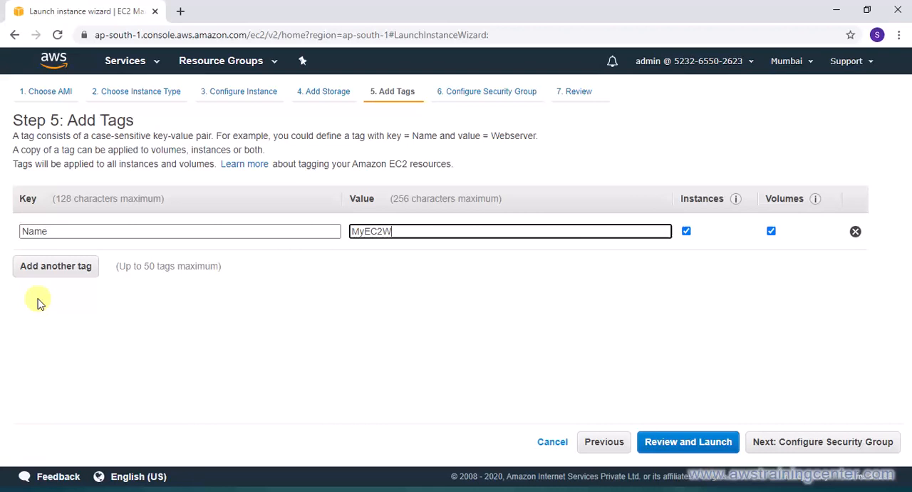
pyautogui.write('indowsIns')
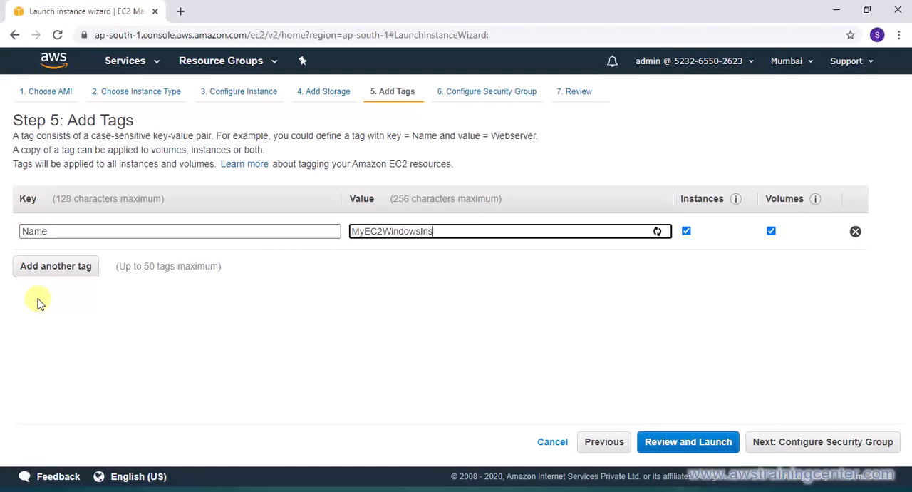
pyautogui.write('tance')
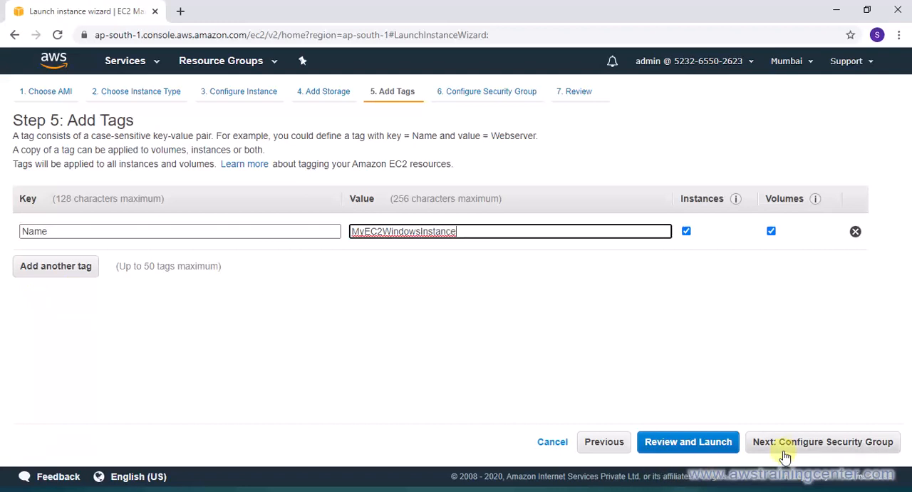
pyautogui.click(824, 442)
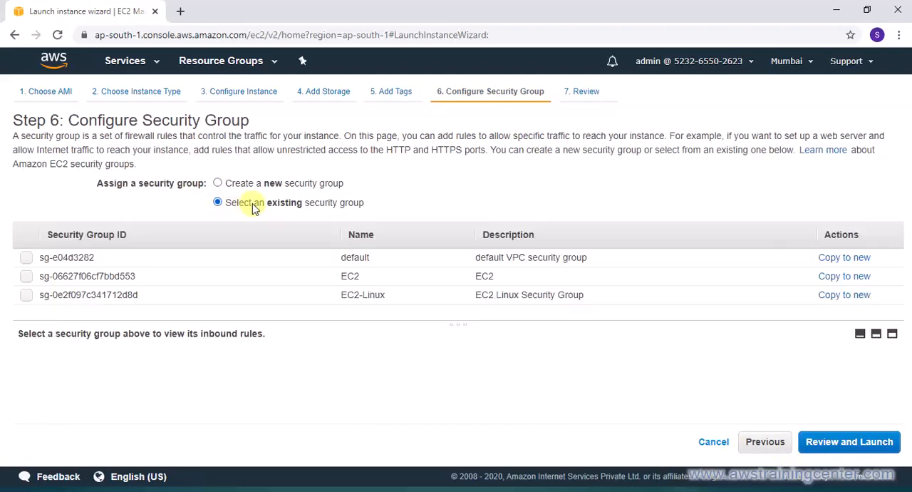
# - Create security group EC2-Windows ('EC2 Windows SG') allowing RDP only from My IP, then review and launch
pyautogui.click(216, 183)
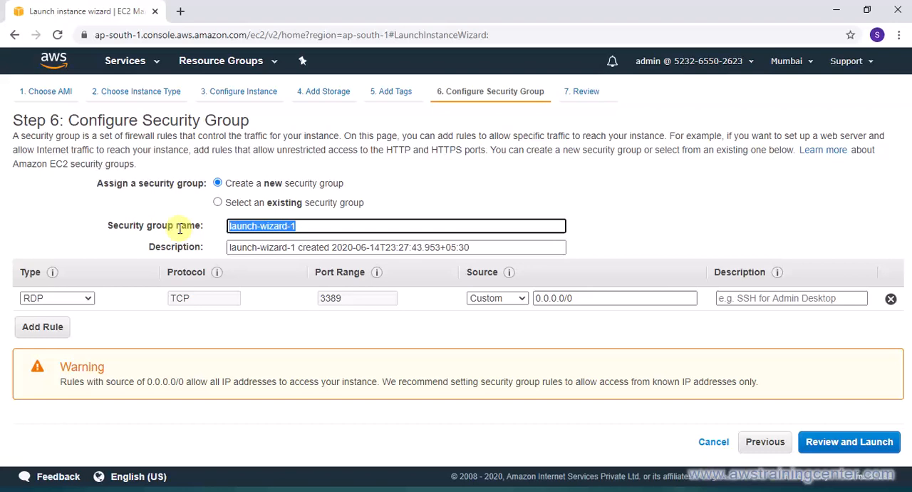
pyautogui.write('EC2-Windows')
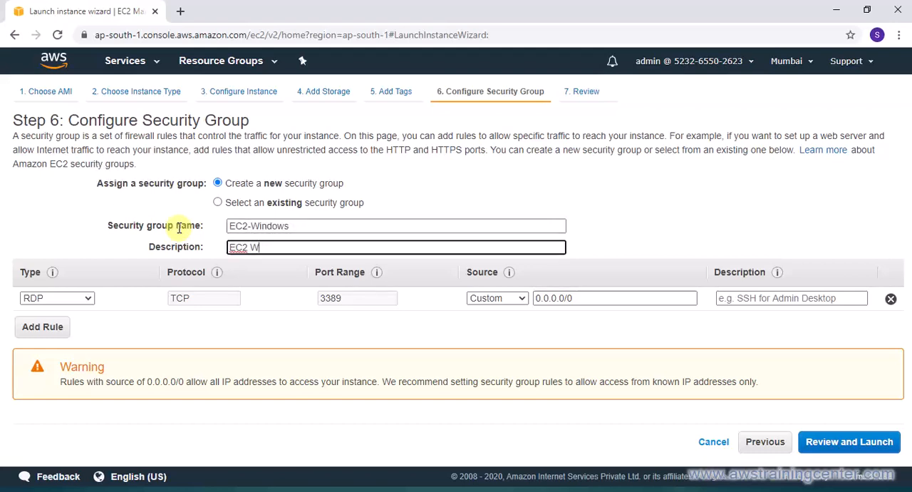
pyautogui.write('indows SG')
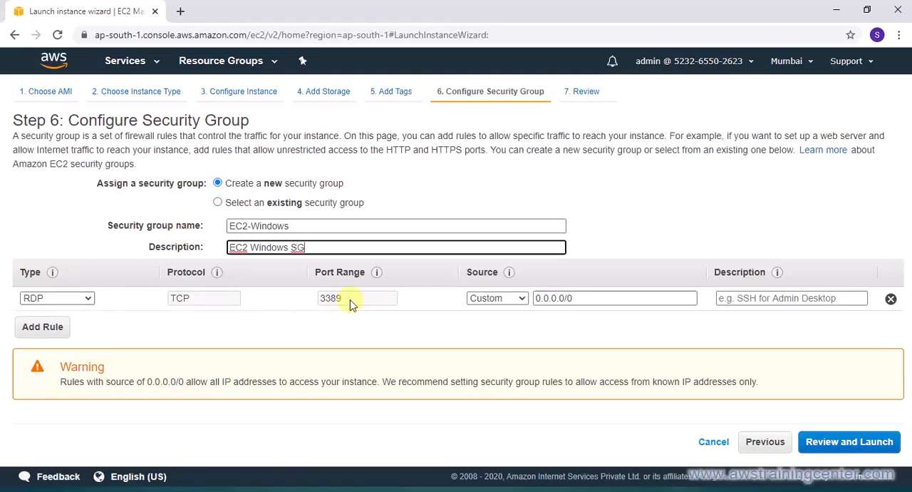
pyautogui.click(496, 298)
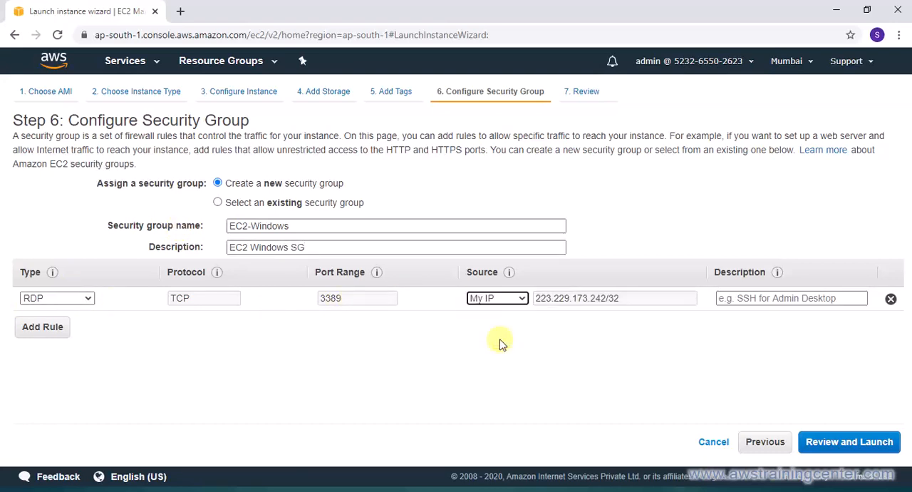
pyautogui.moveTo(442, 314)
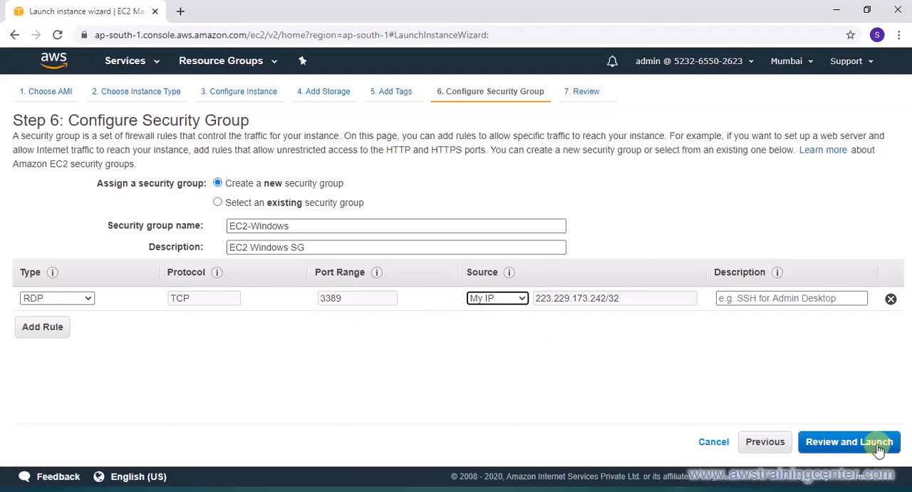
pyautogui.click(849, 441)
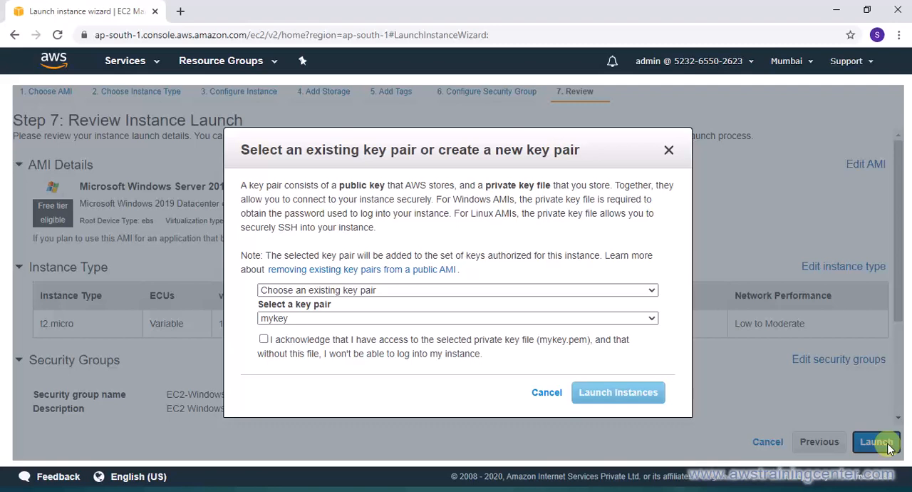
pyautogui.moveTo(372, 317)
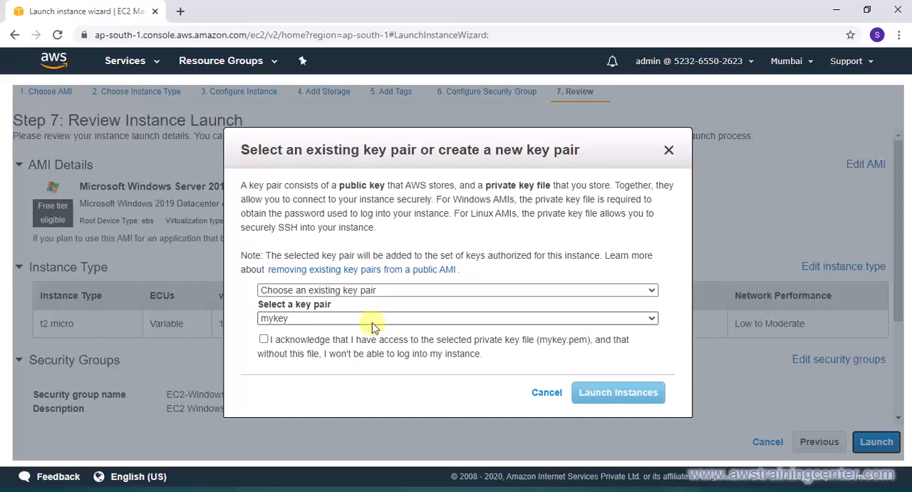
# - Acknowledge access to the mykey private key and launch the Windows instance
pyautogui.click(265, 337)
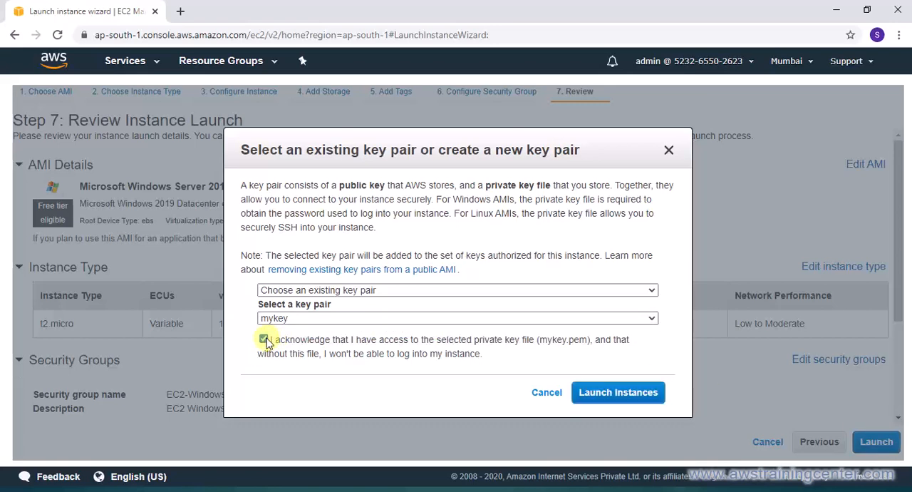
pyautogui.click(265, 340)
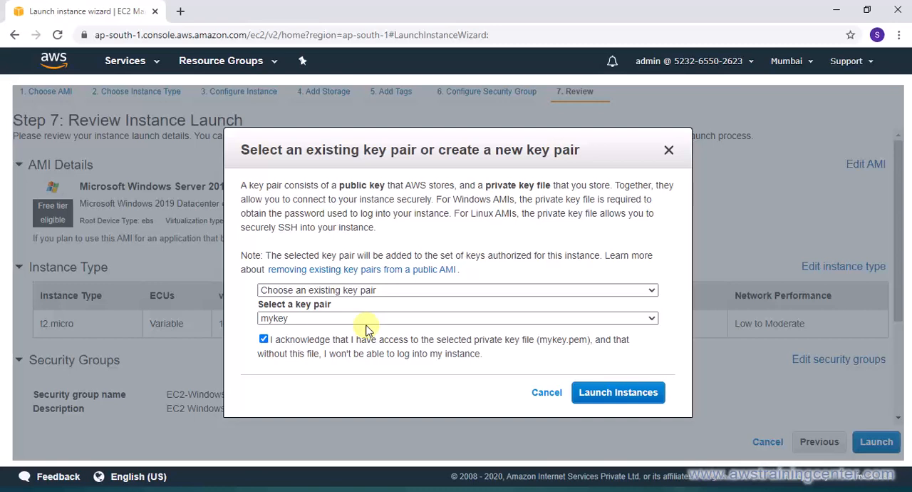
pyautogui.moveTo(434, 145)
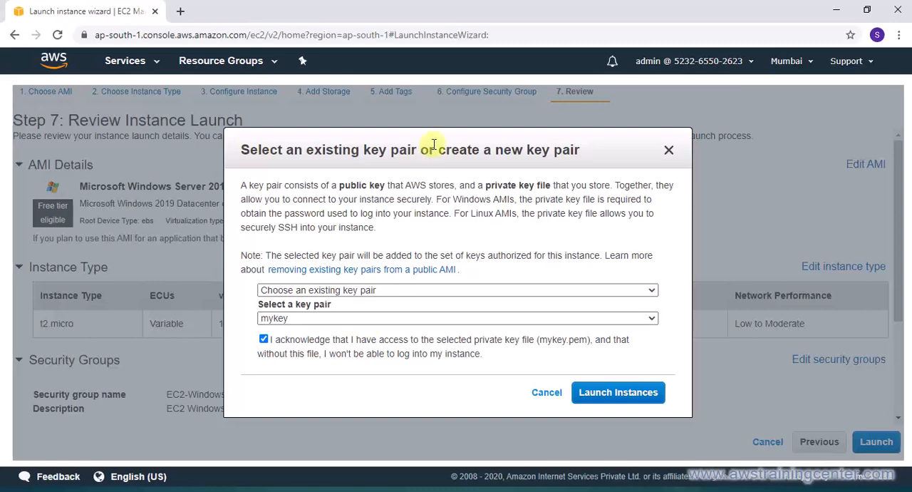
pyautogui.moveTo(604, 151)
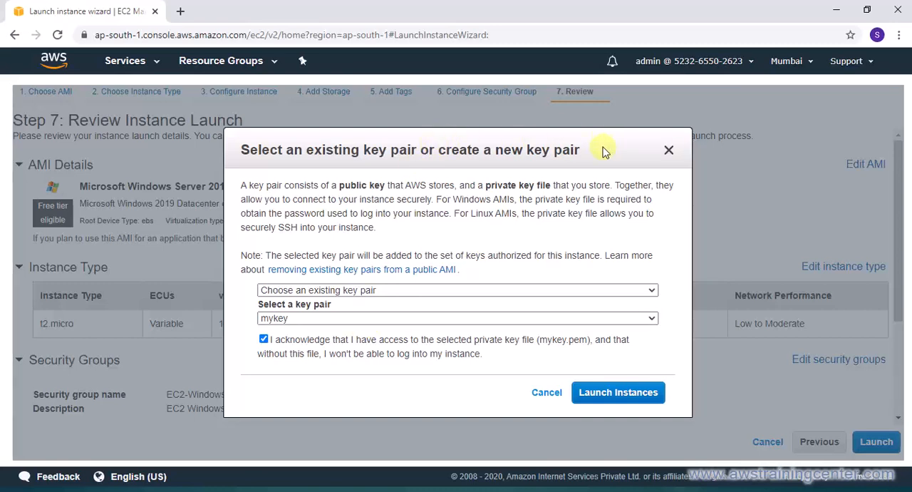
pyautogui.moveTo(577, 331)
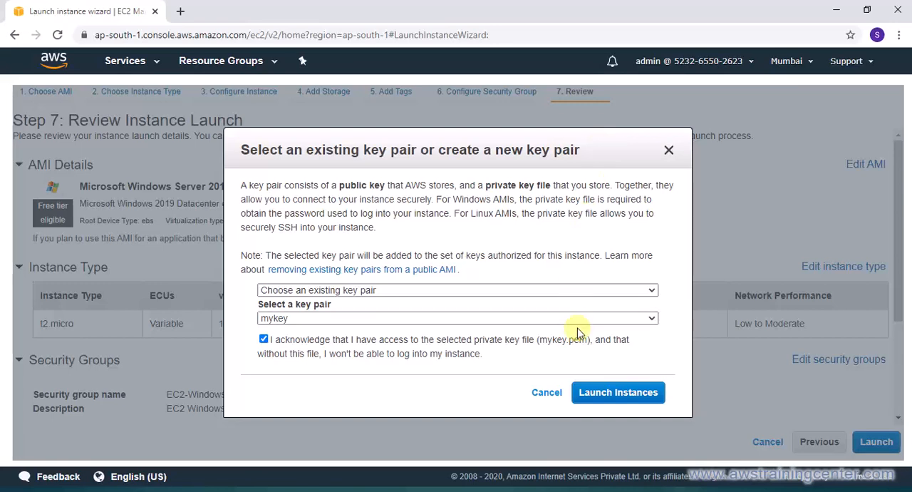
pyautogui.click(618, 392)
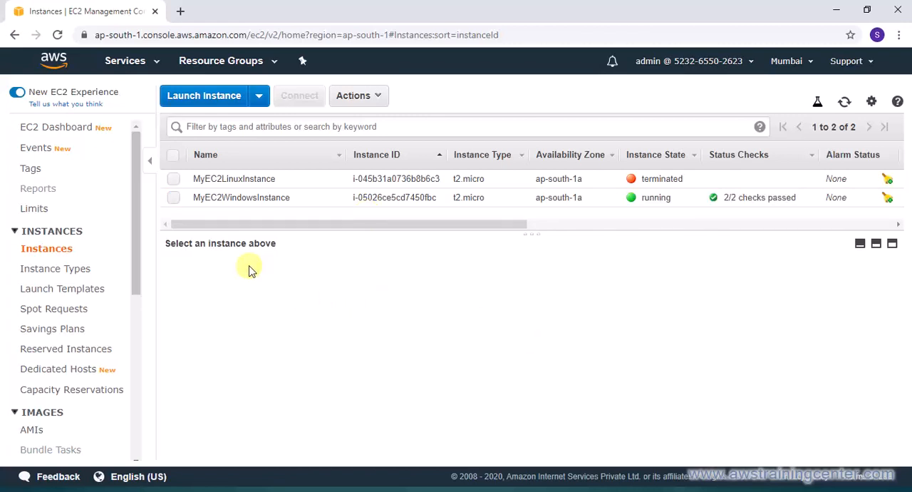
pyautogui.moveTo(191, 206)
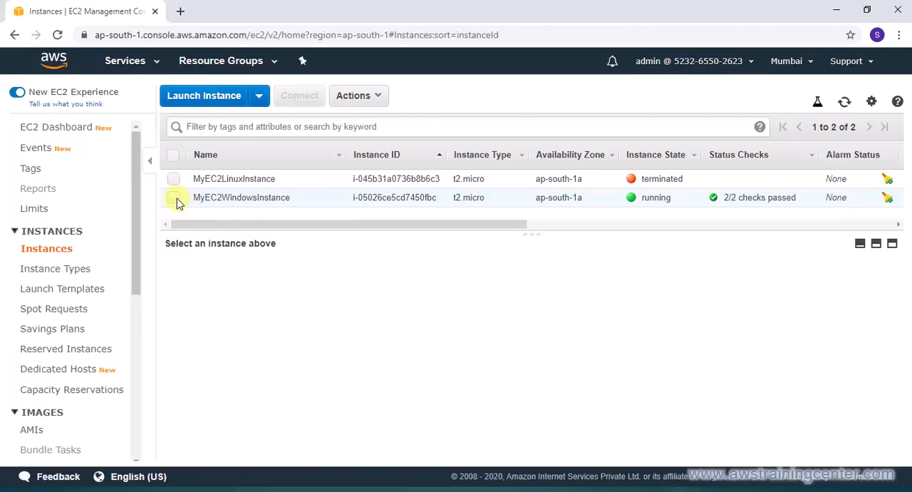
# - Select MyEC2WindowsInstance and choose Get Windows Password from its actions
pyautogui.click(174, 197)
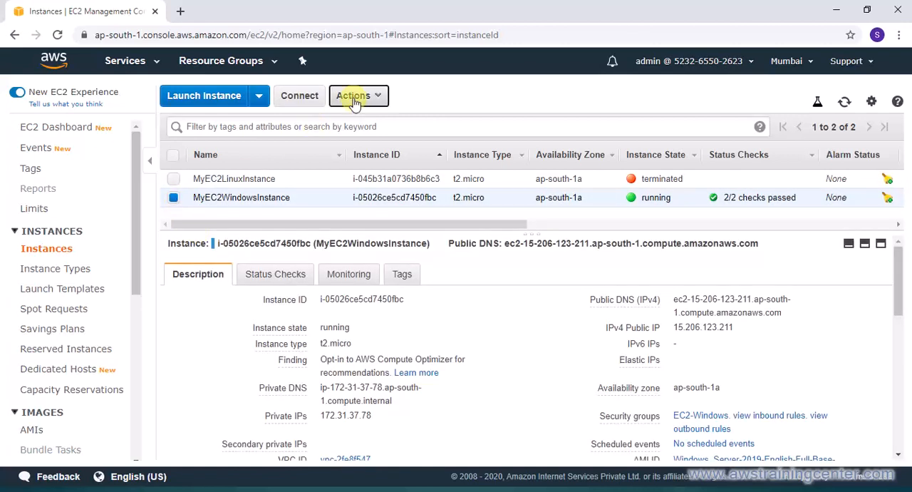
pyautogui.click(359, 96)
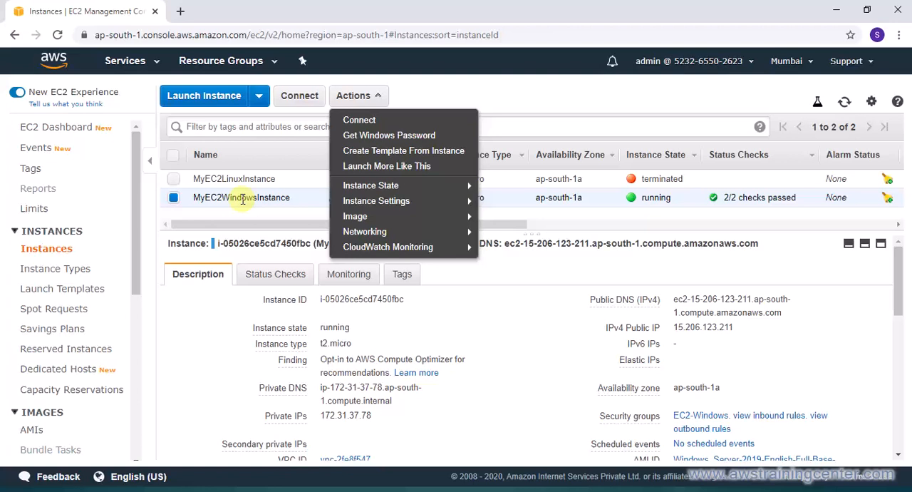
pyautogui.moveTo(371, 151)
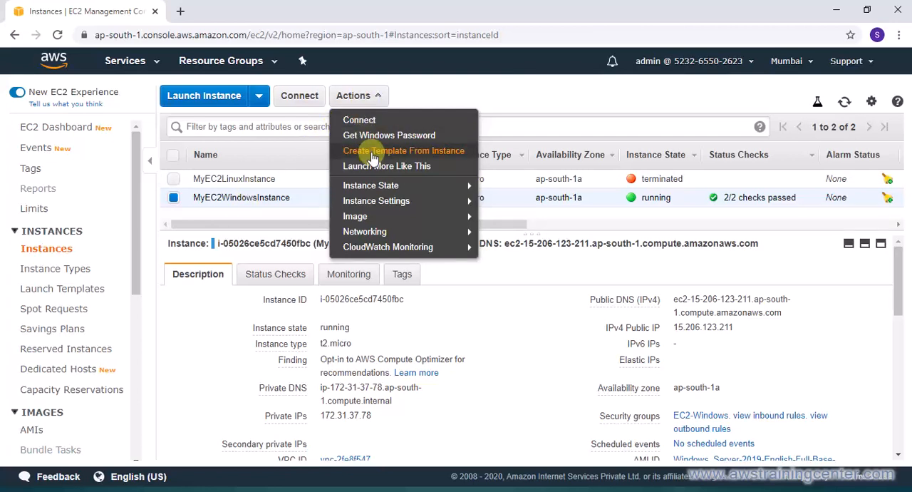
pyautogui.click(388, 134)
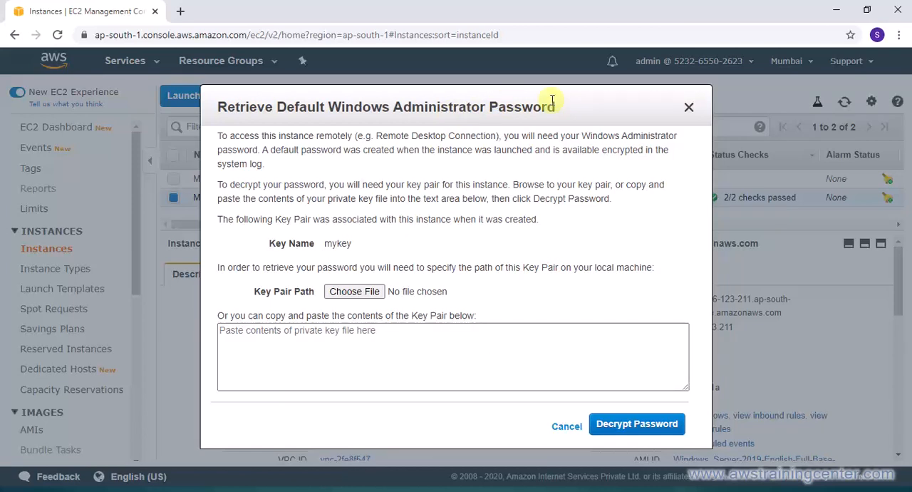
pyautogui.moveTo(570, 108)
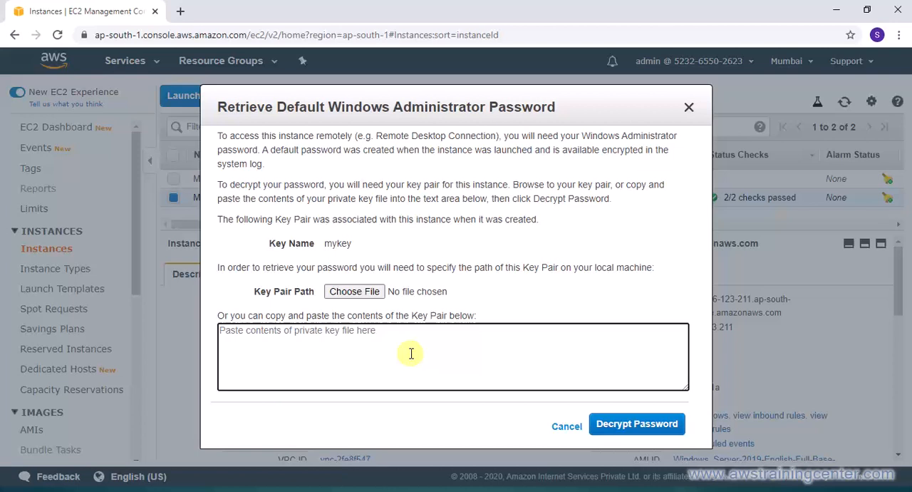
pyautogui.moveTo(550, 391)
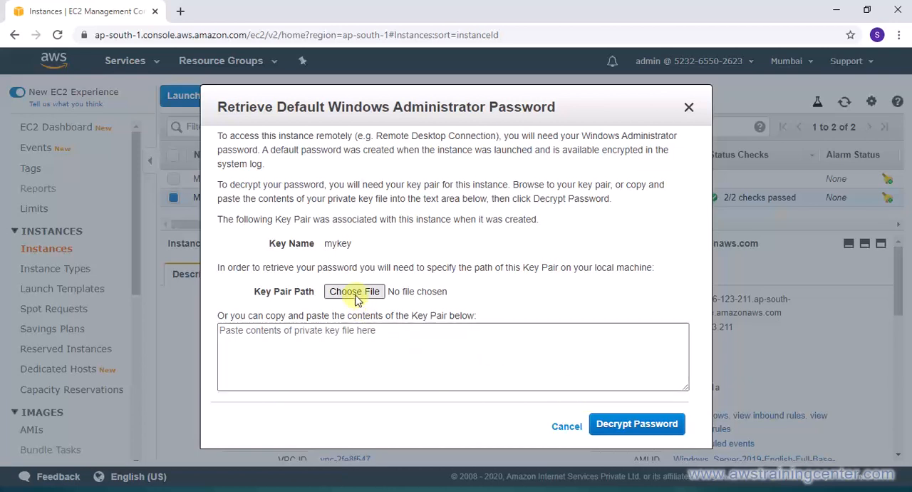
# - Browse to Desktop\Keys\demo-account and pick mykey.ppk as the key pair file
pyautogui.click(354, 290)
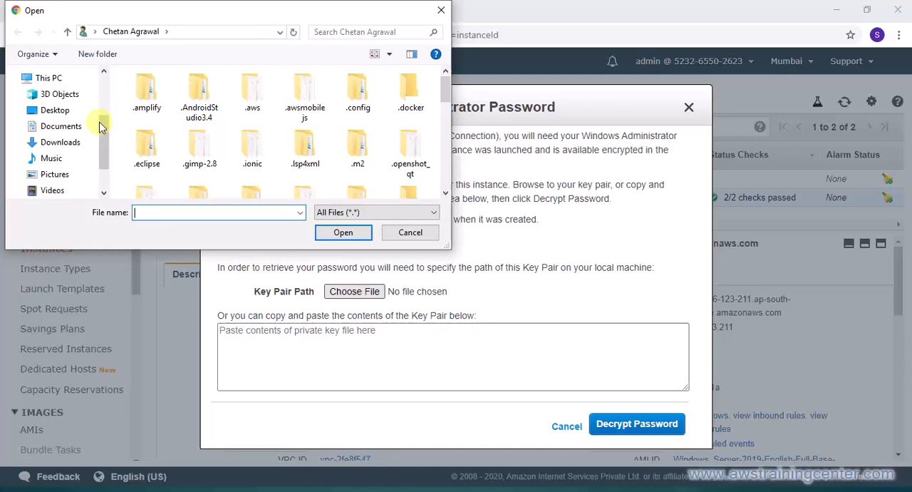
pyautogui.click(55, 109)
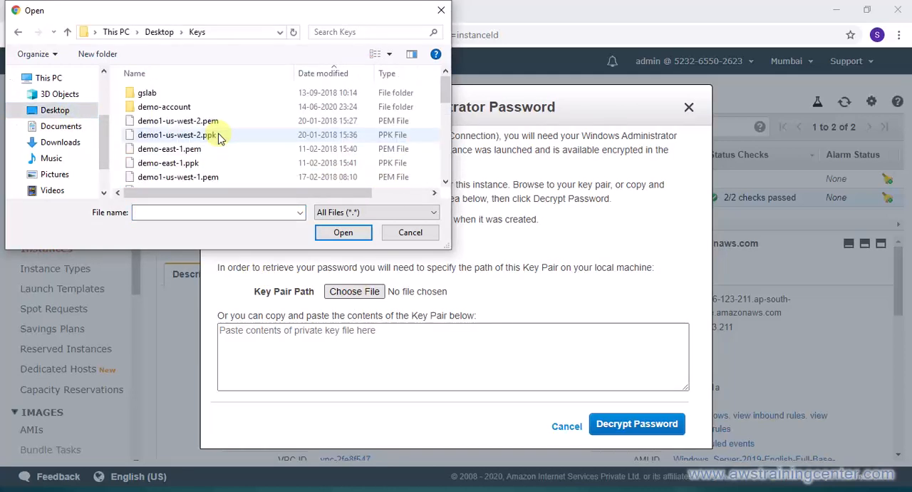
pyautogui.doubleClick(164, 105)
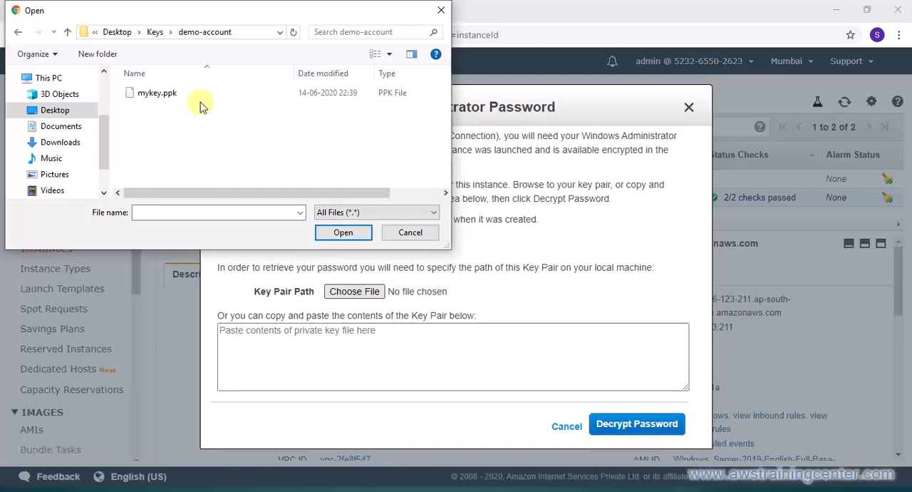
pyautogui.click(157, 93)
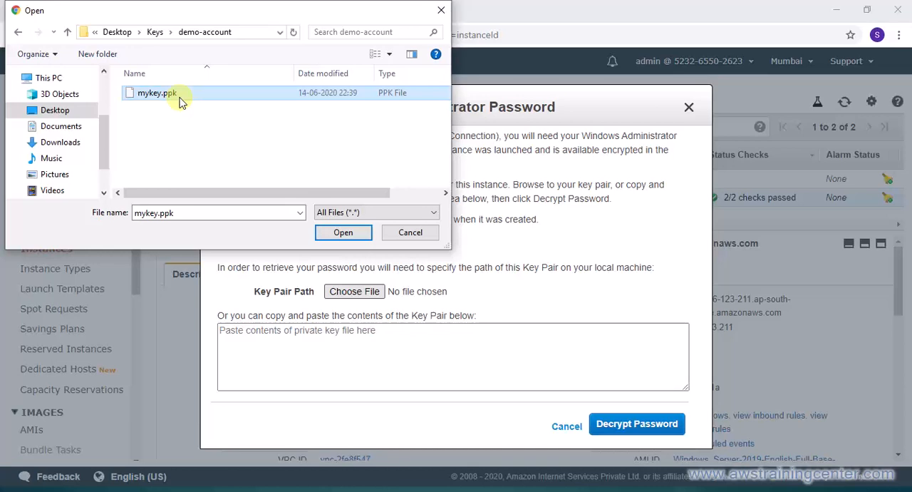
pyautogui.click(410, 232)
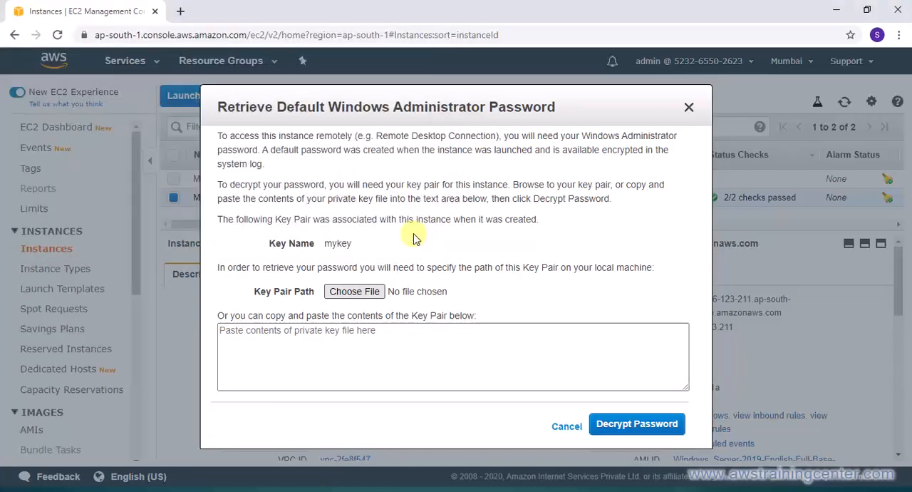
pyautogui.click(568, 425)
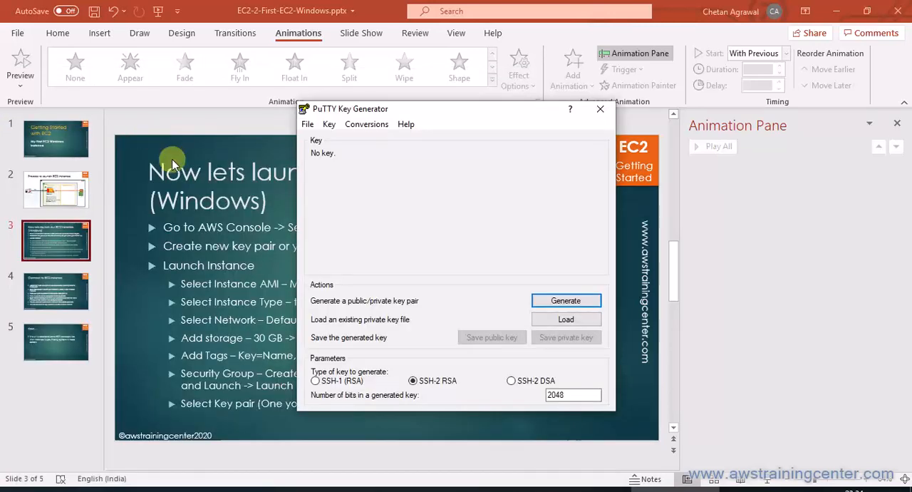
# - Load the mykey.ppk private key into PuTTYgen
pyautogui.click(566, 319)
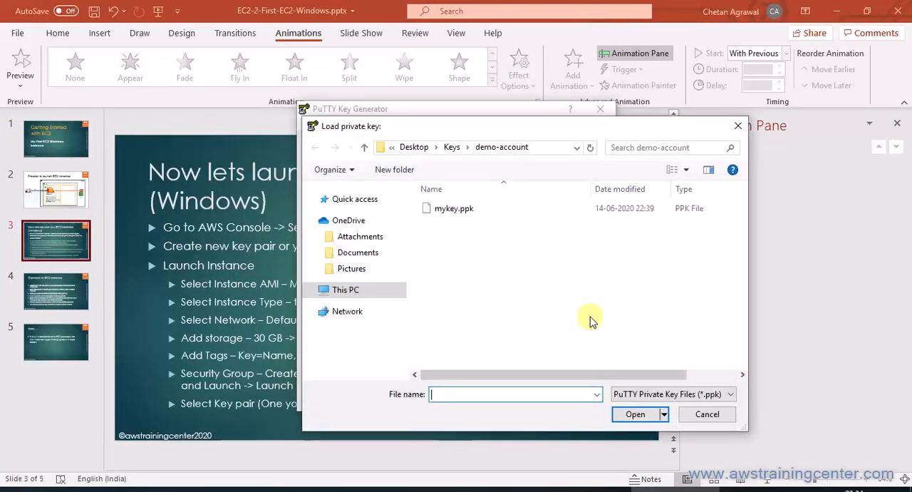
pyautogui.click(454, 208)
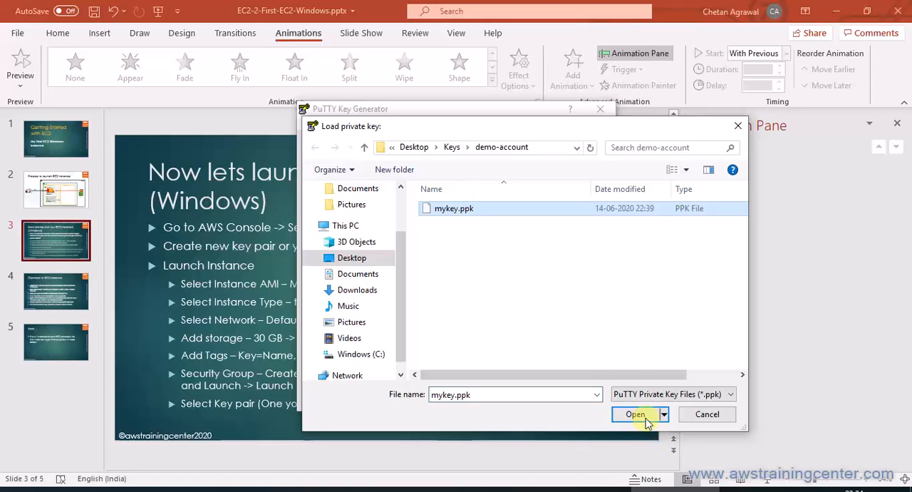
pyautogui.click(635, 414)
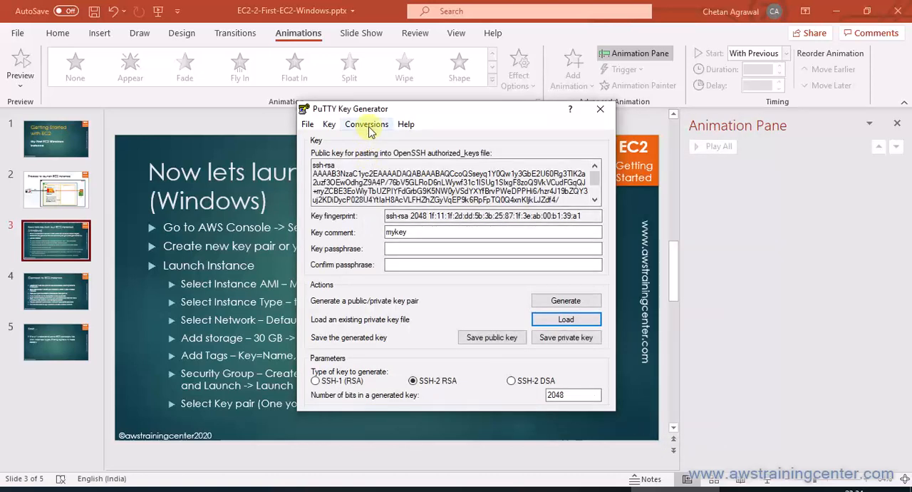
# - Export the key as OpenSSH mykey.pem without a passphrase and close PuTTYgen
pyautogui.click(366, 124)
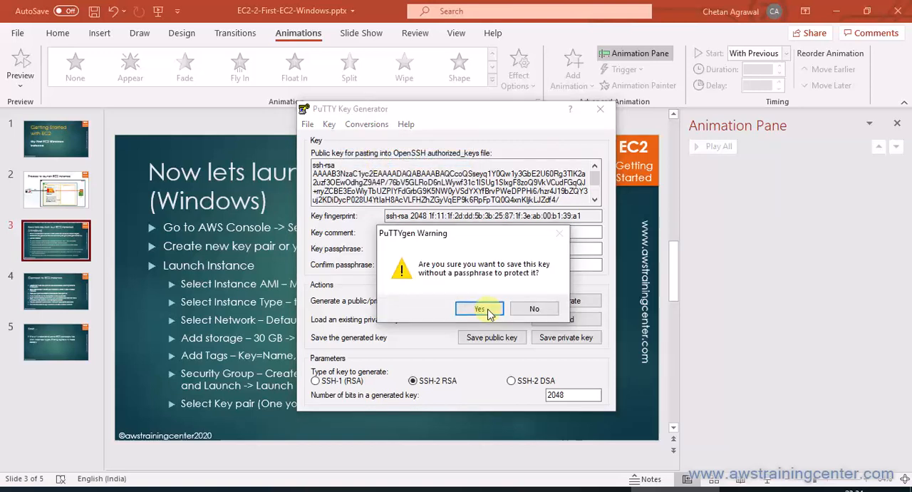
pyautogui.click(479, 308)
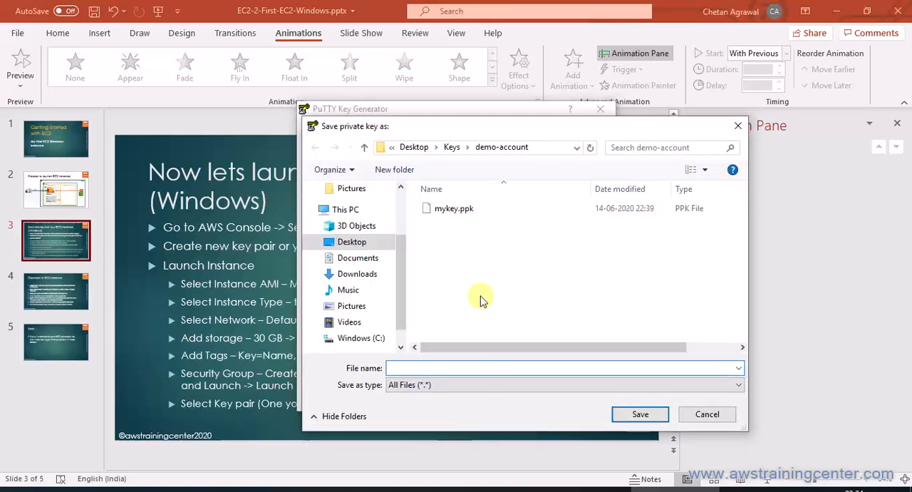
pyautogui.click(453, 208)
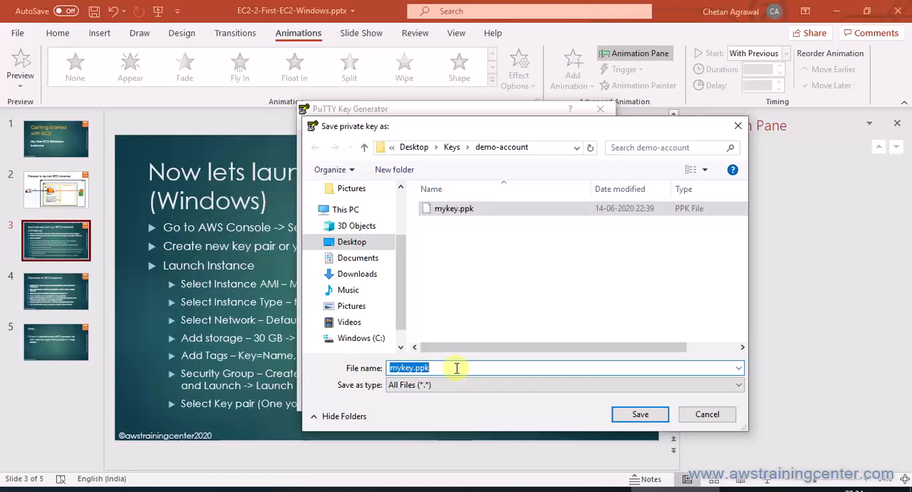
pyautogui.write('mykey.')
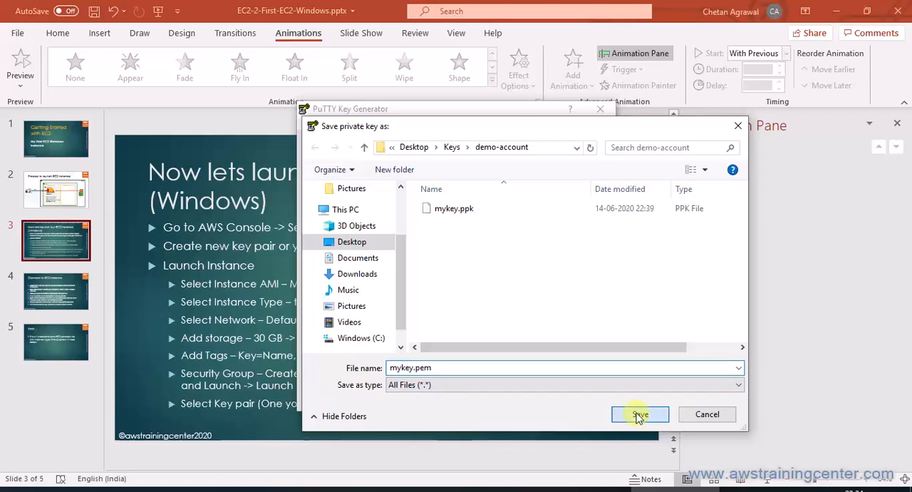
pyautogui.click(639, 413)
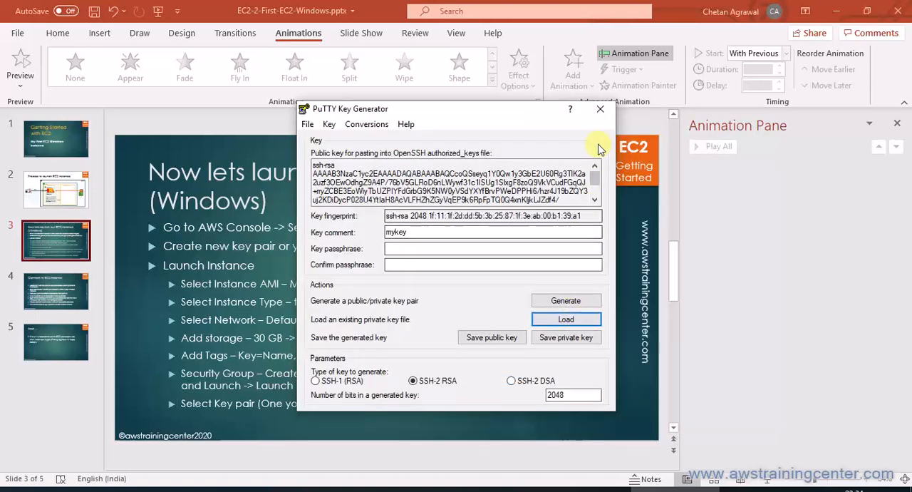
pyautogui.click(600, 108)
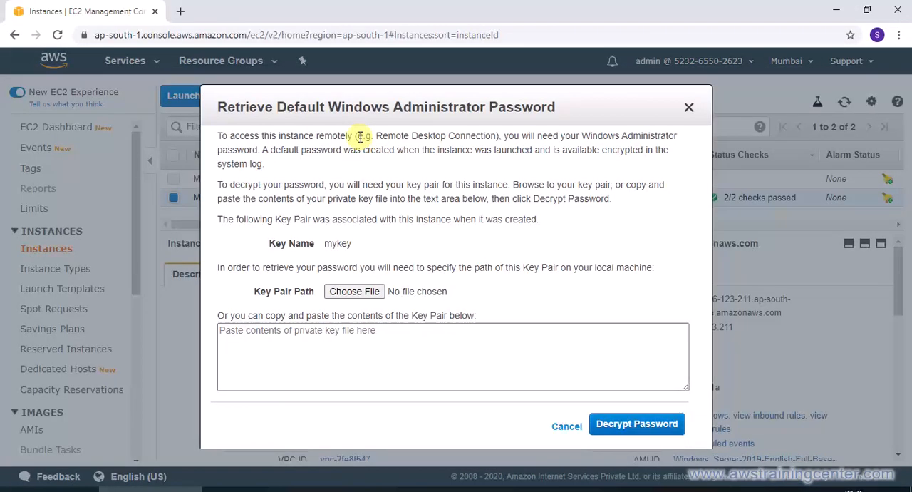
# - Supply mykey.pem from the Keys folder and decrypt the administrator password
pyautogui.click(353, 291)
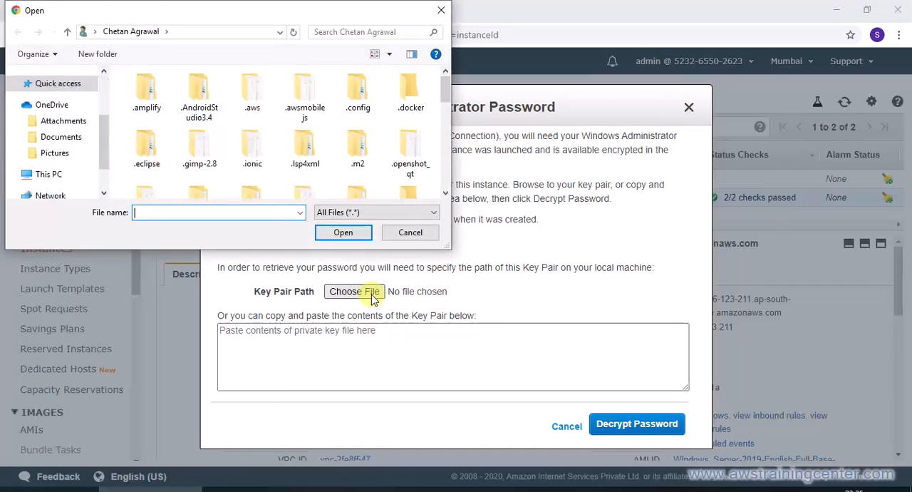
pyautogui.click(54, 110)
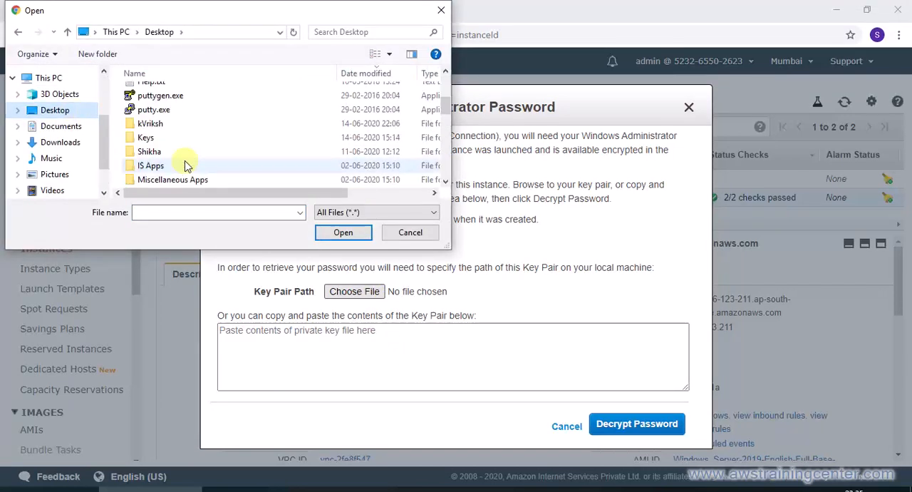
pyautogui.doubleClick(145, 137)
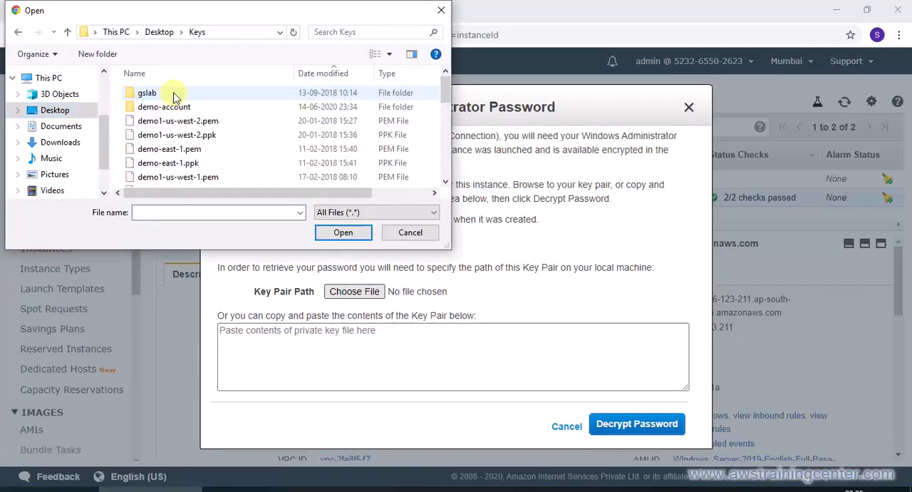
pyautogui.click(342, 232)
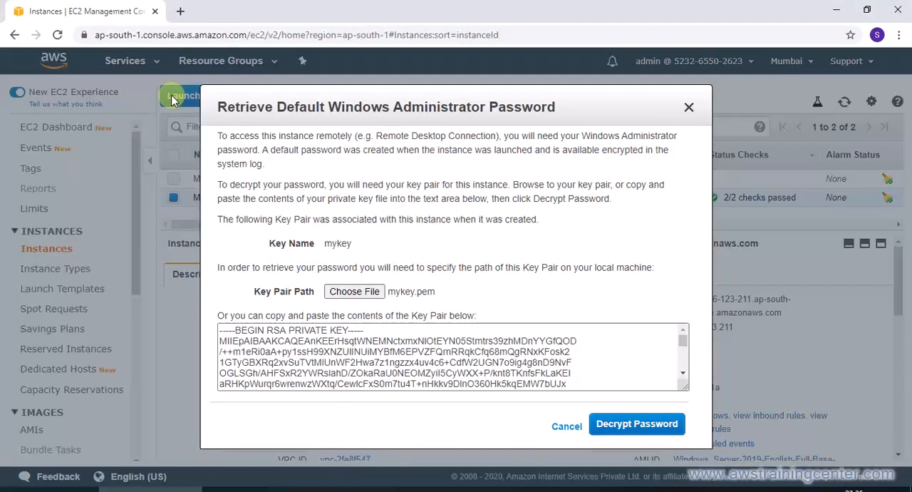
pyautogui.click(635, 424)
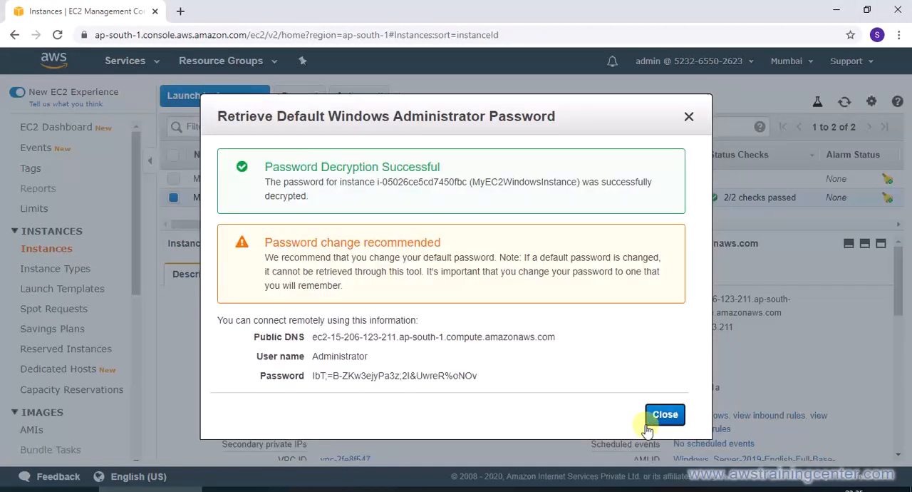
pyautogui.moveTo(319, 377)
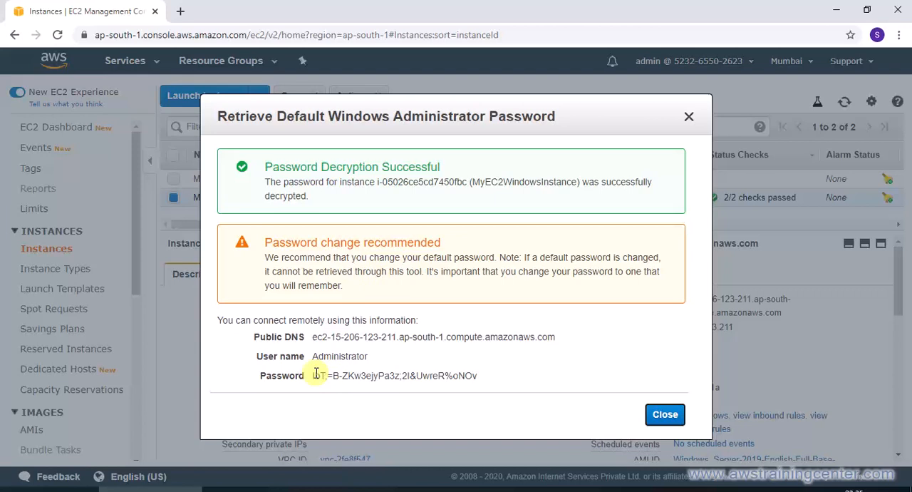
pyautogui.moveTo(484, 376)
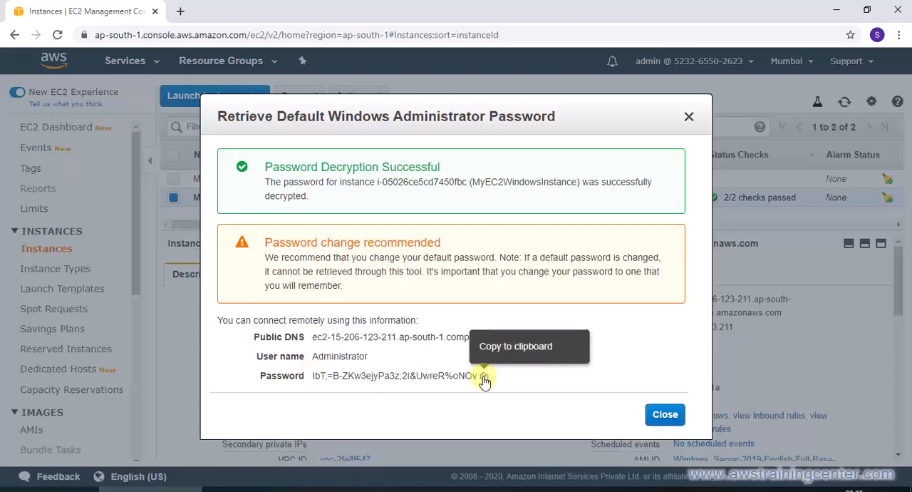
# - Copy the decrypted password and paste it into a Notepad++ note
pyautogui.click(485, 376)
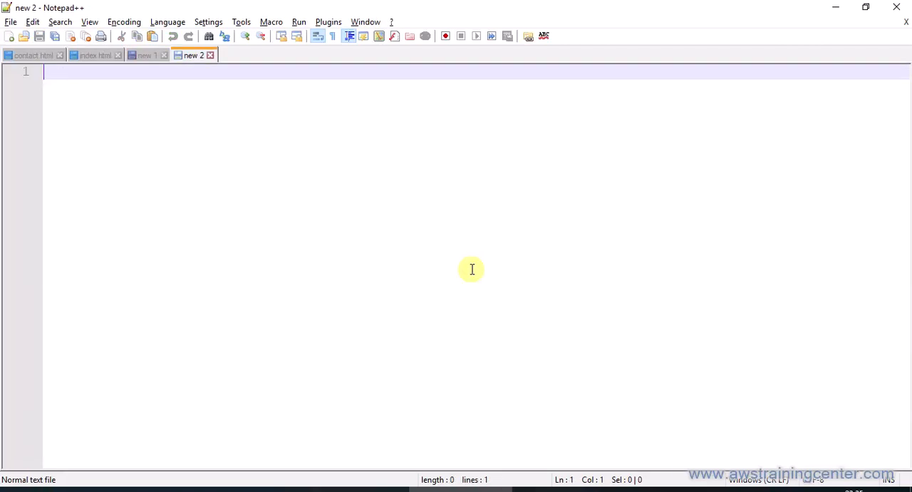
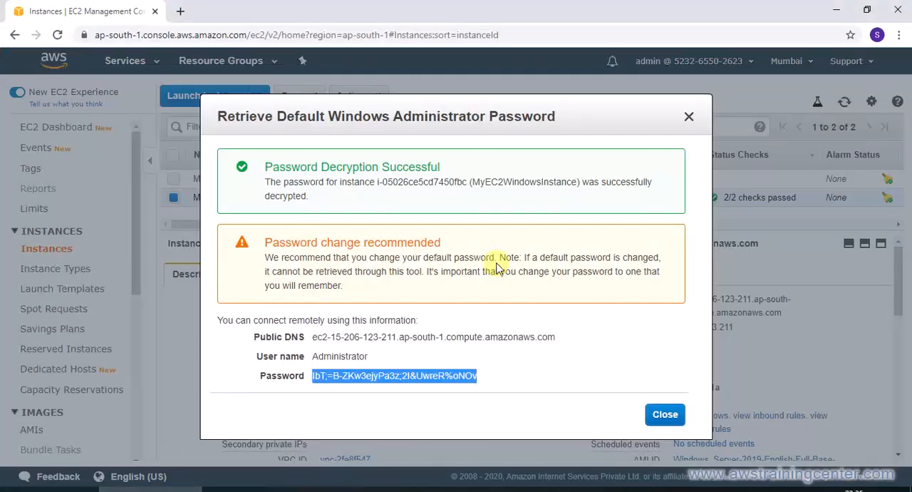
# - Close the password dialog and start a Remote Desktop Connection to 15.206.123.211
pyautogui.click(665, 413)
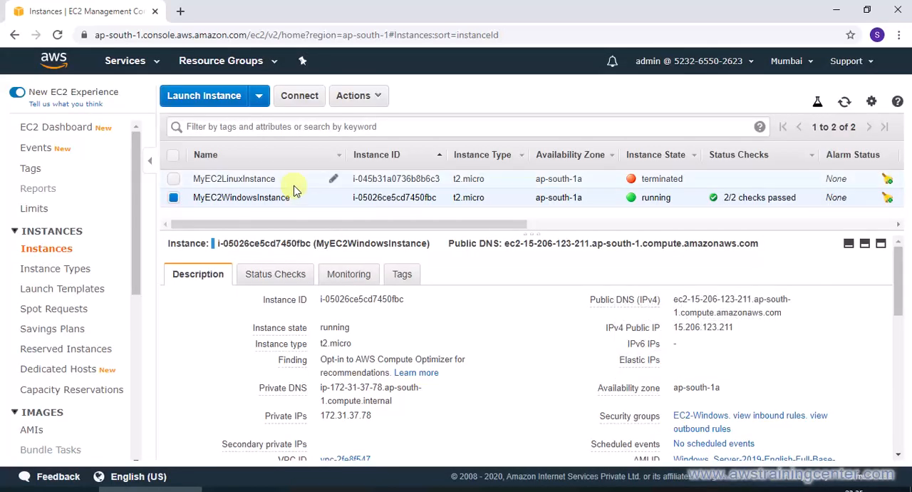
pyautogui.moveTo(599, 211)
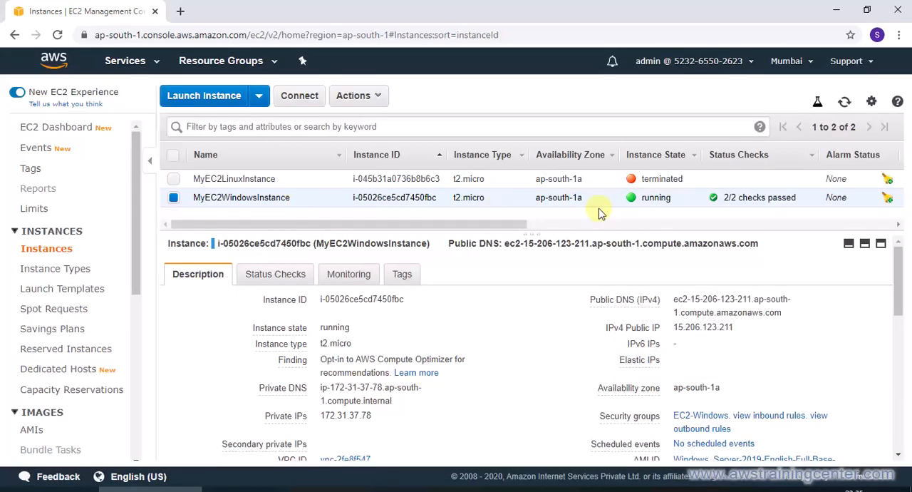
pyautogui.click(744, 327)
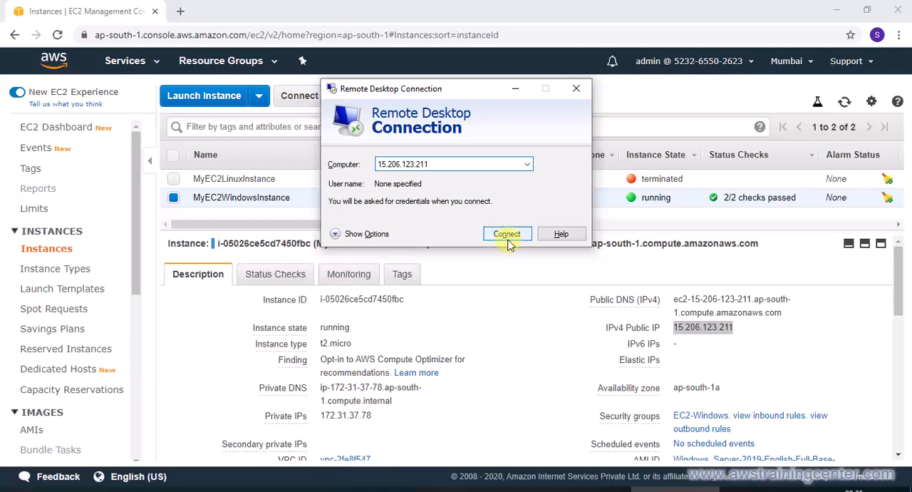
pyautogui.click(365, 233)
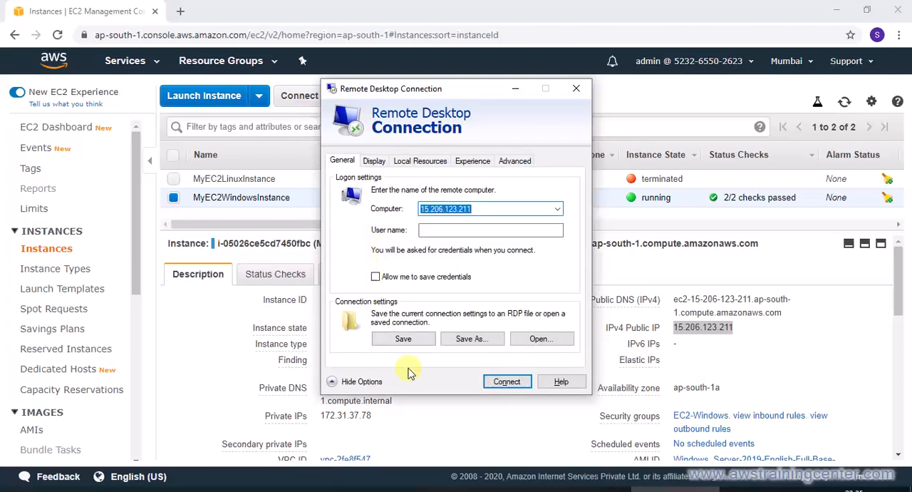
pyautogui.moveTo(354, 334)
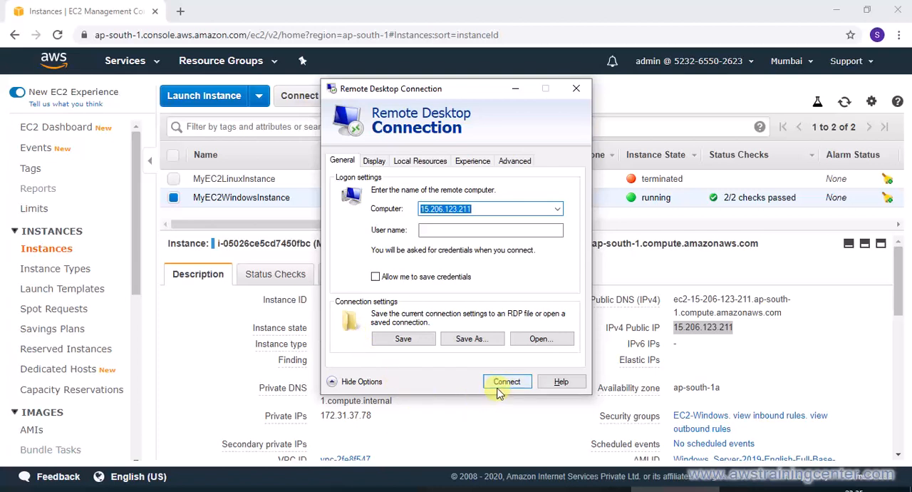
pyautogui.click(507, 382)
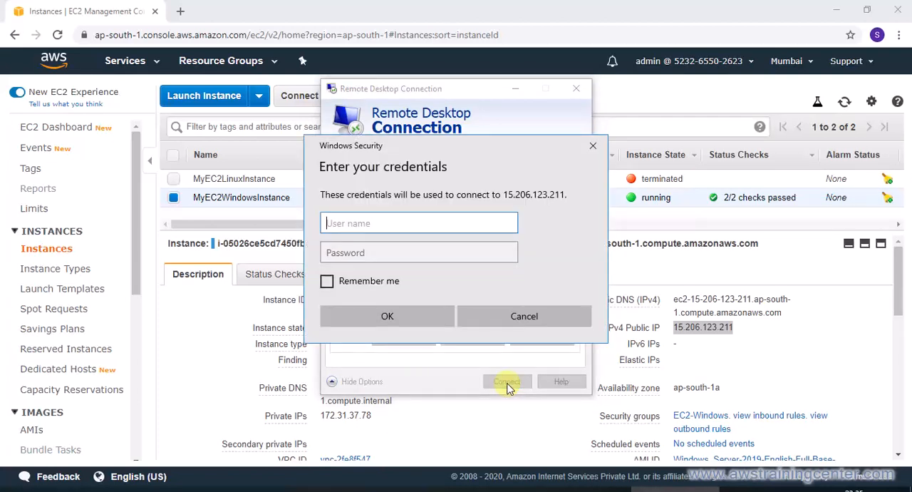
# - Sign in as Administrator with the decrypted password and accept the certificate warning
pyautogui.write('Adm')
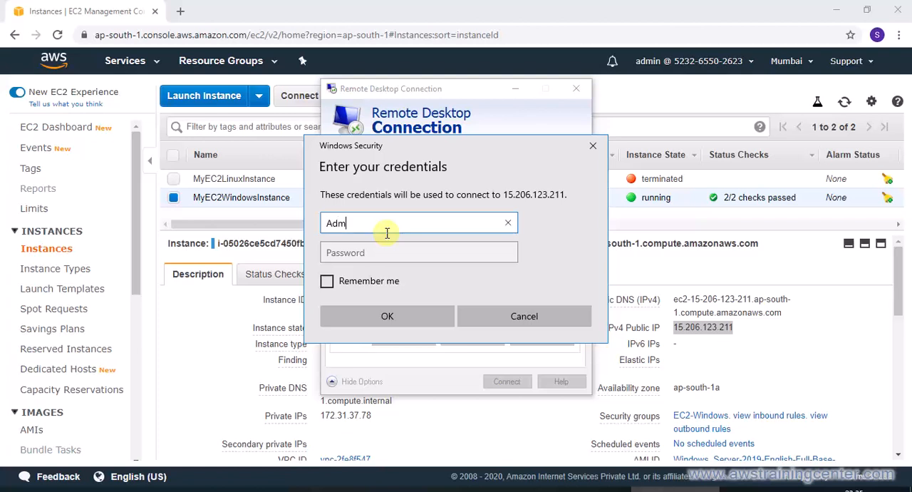
pyautogui.write('inist')
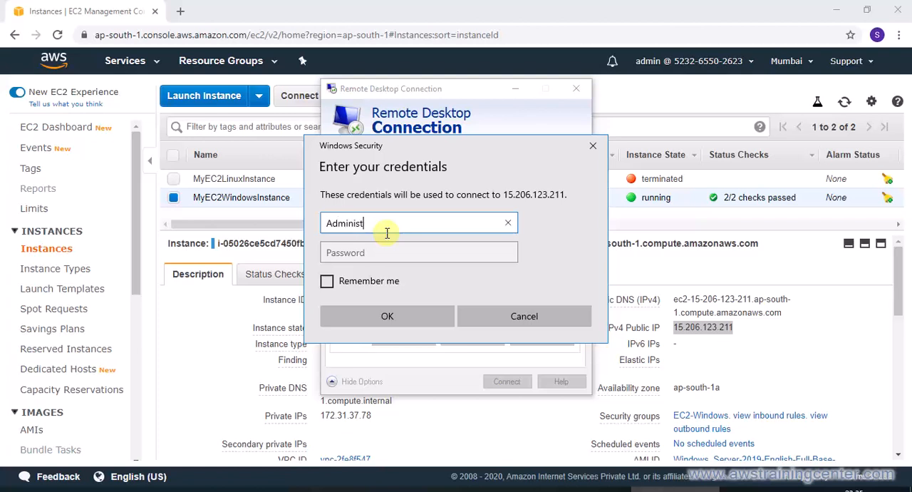
pyautogui.write('rator')
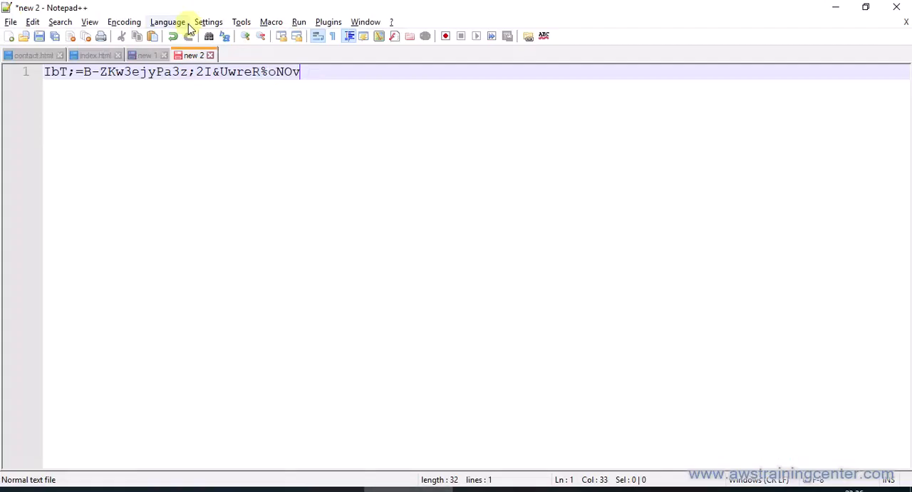
pyautogui.press('ctrl+a')
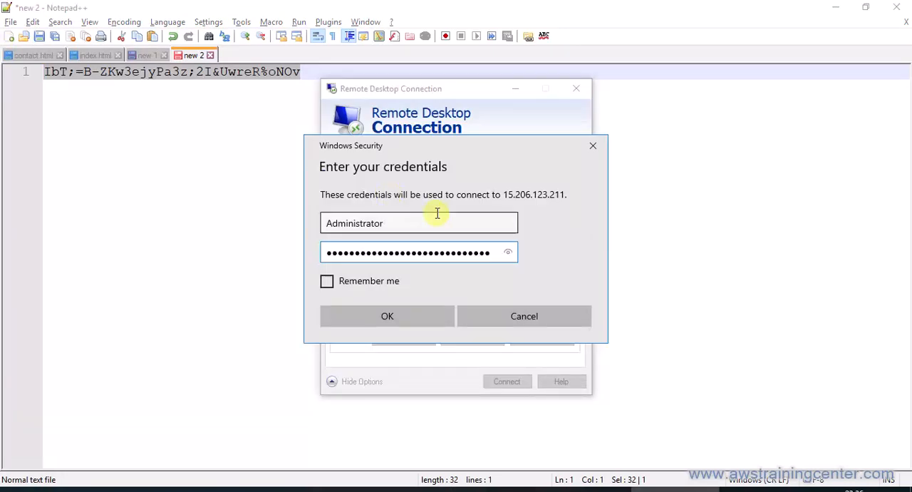
pyautogui.click(388, 316)
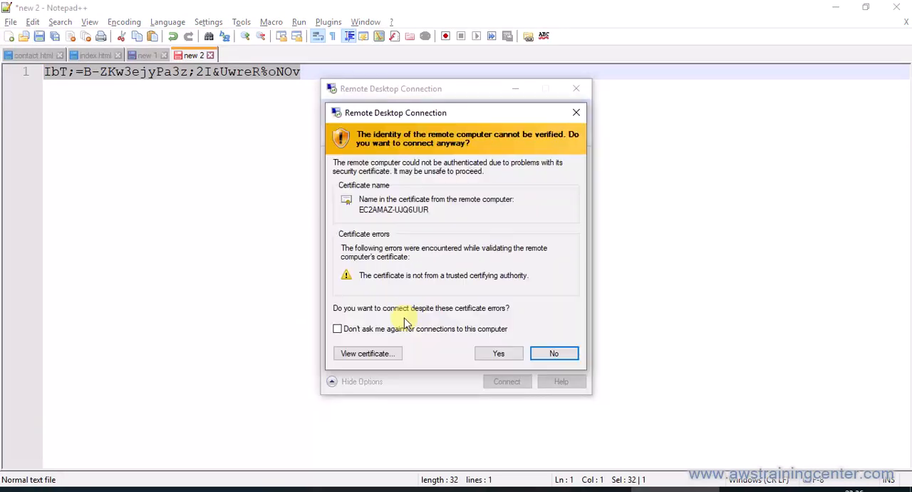
pyautogui.click(499, 354)
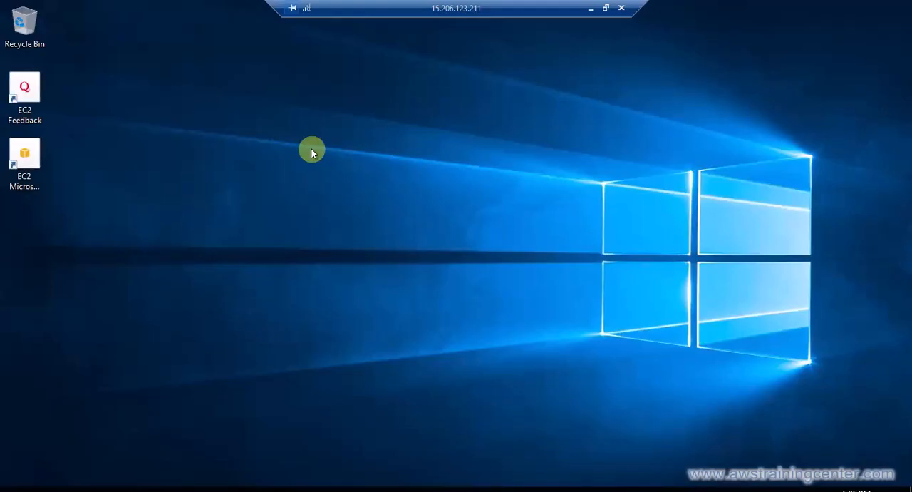
pyautogui.moveTo(317, 86)
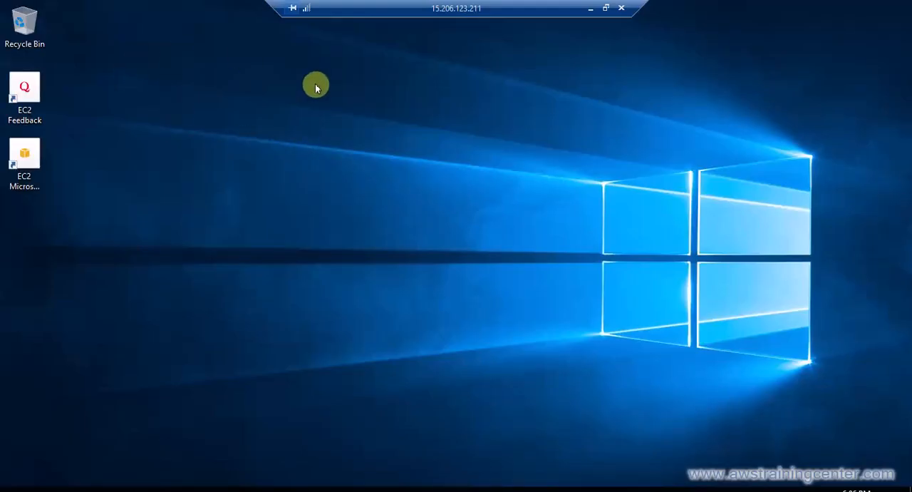
pyautogui.moveTo(147, 158)
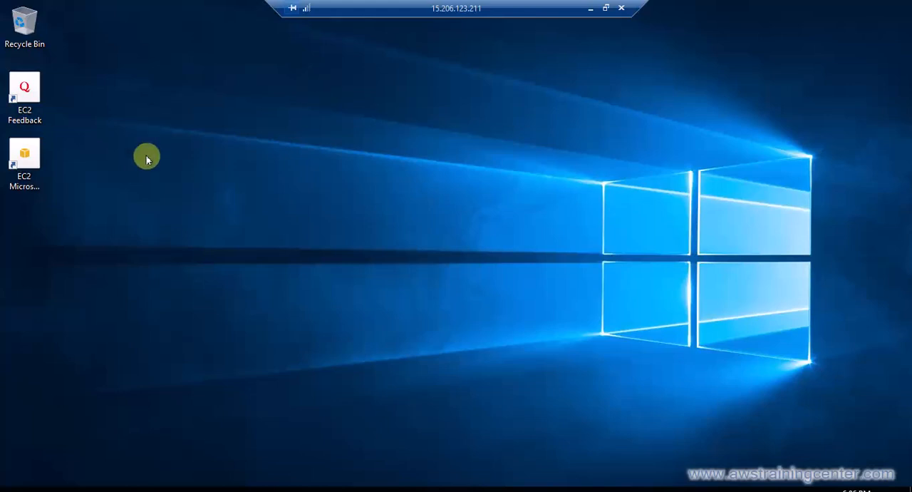
pyautogui.moveTo(719, 6)
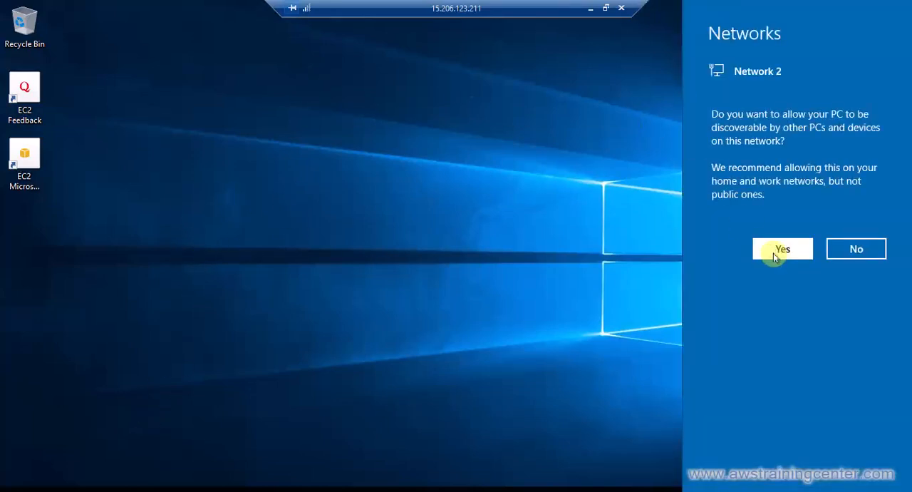
# - Answer Yes to make the PC discoverable on the remote Windows Server's network
pyautogui.click(783, 248)
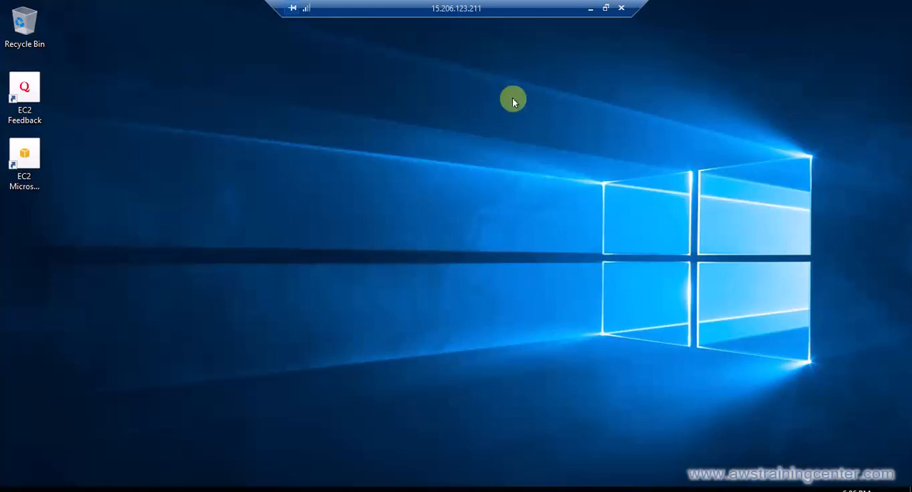
pyautogui.moveTo(553, 59)
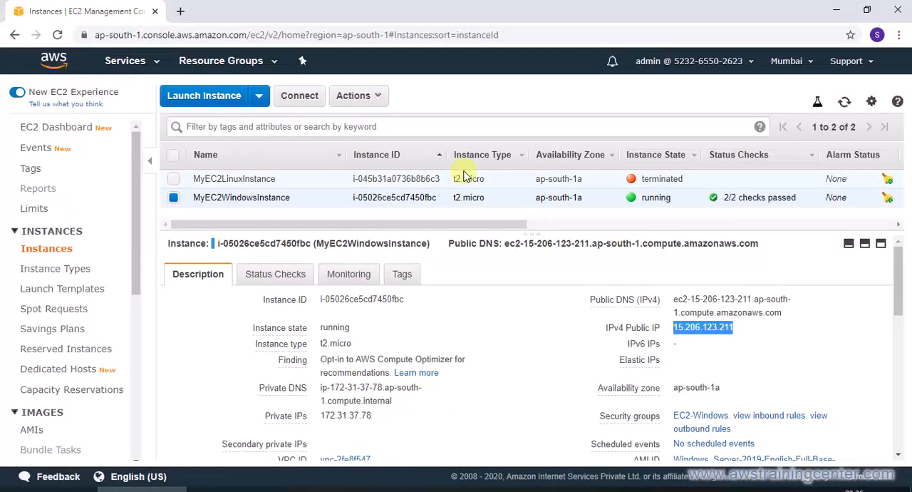
pyautogui.moveTo(359, 96)
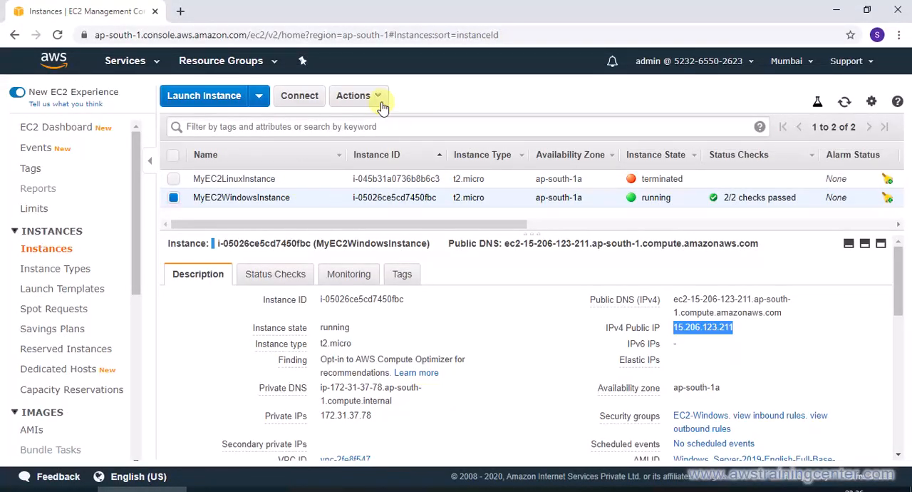
# - Terminate MyEC2WindowsInstance via Actions > Instance State and confirm
pyautogui.click(359, 96)
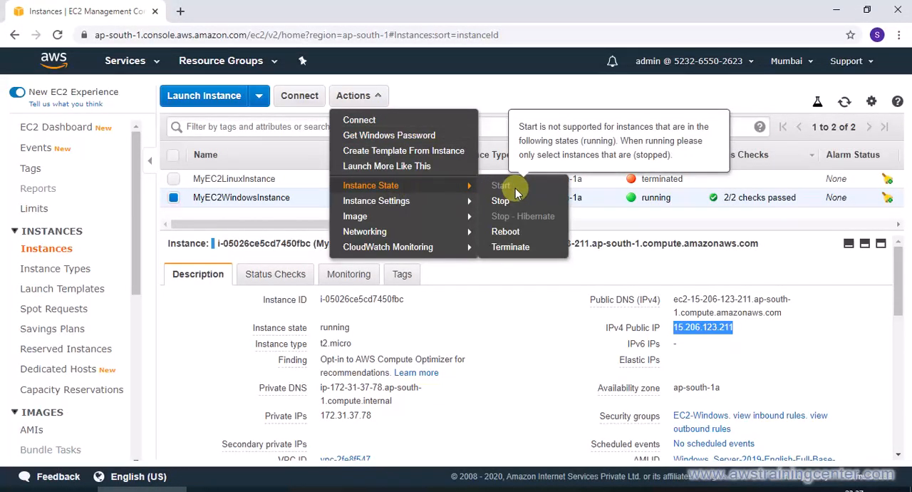
pyautogui.click(511, 247)
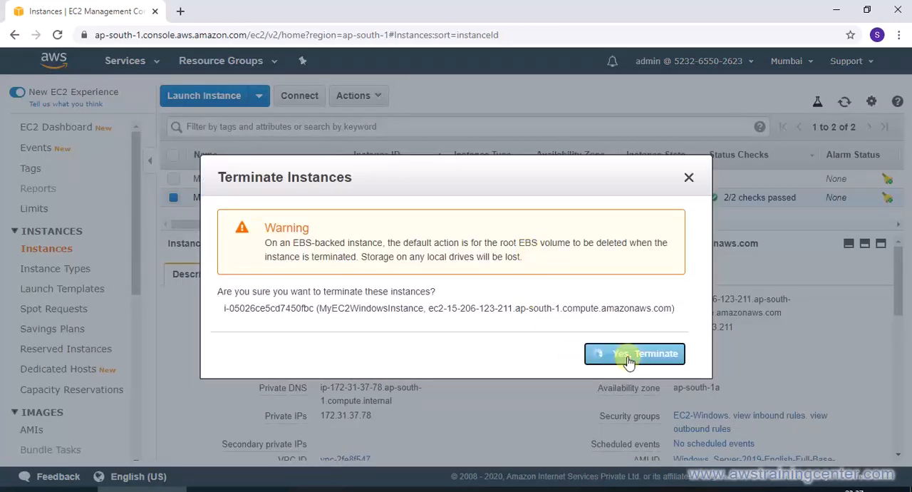
pyautogui.click(632, 353)
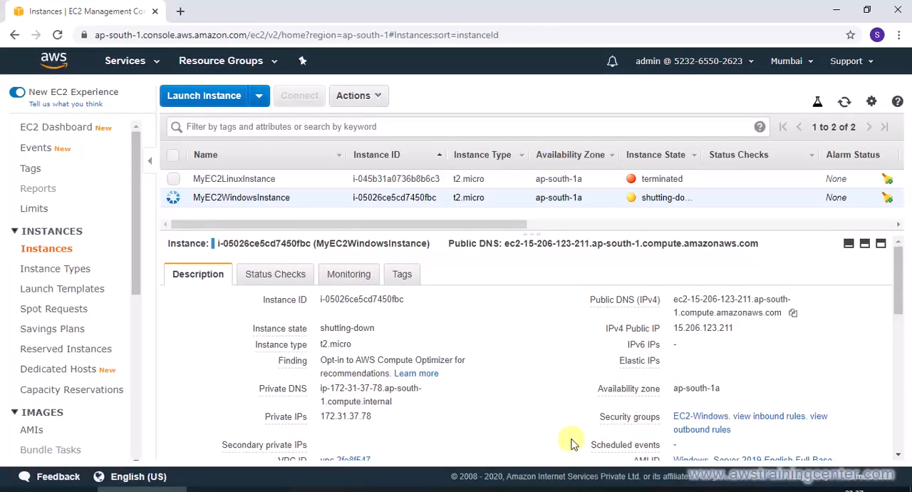